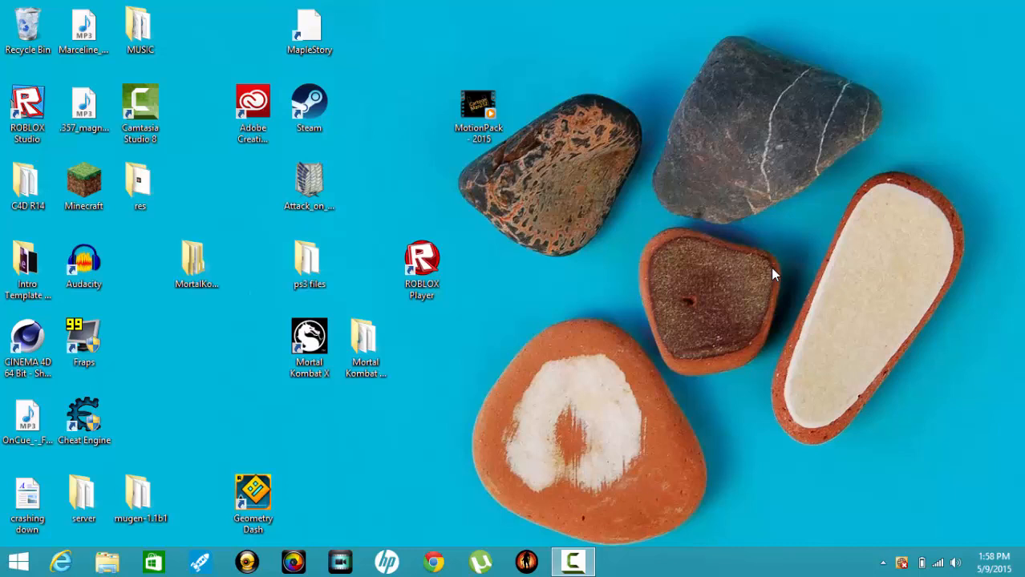
{"action": "mouse_move", "coordinate": [754, 35]}
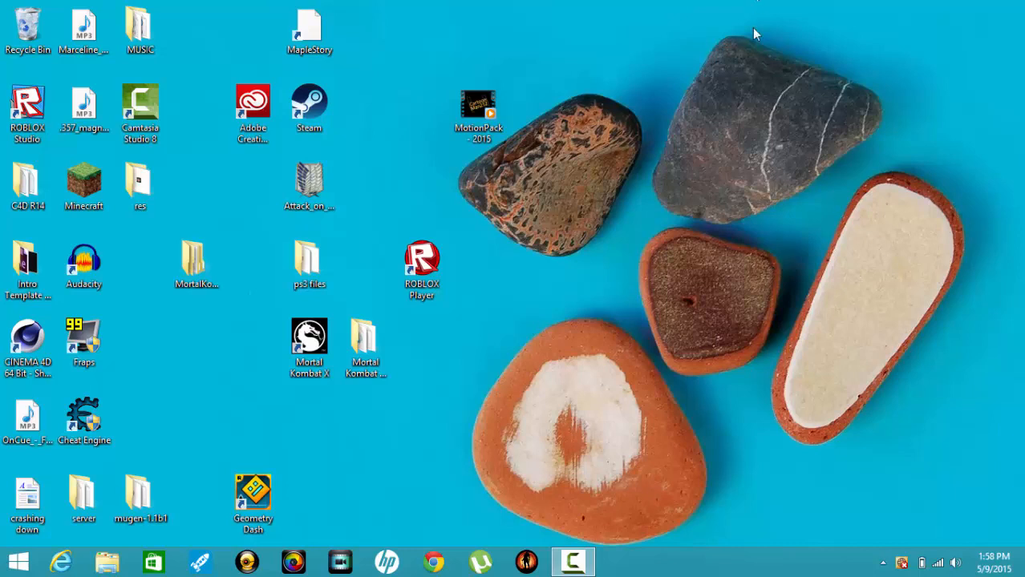
{"action": "mouse_move", "coordinate": [247, 303]}
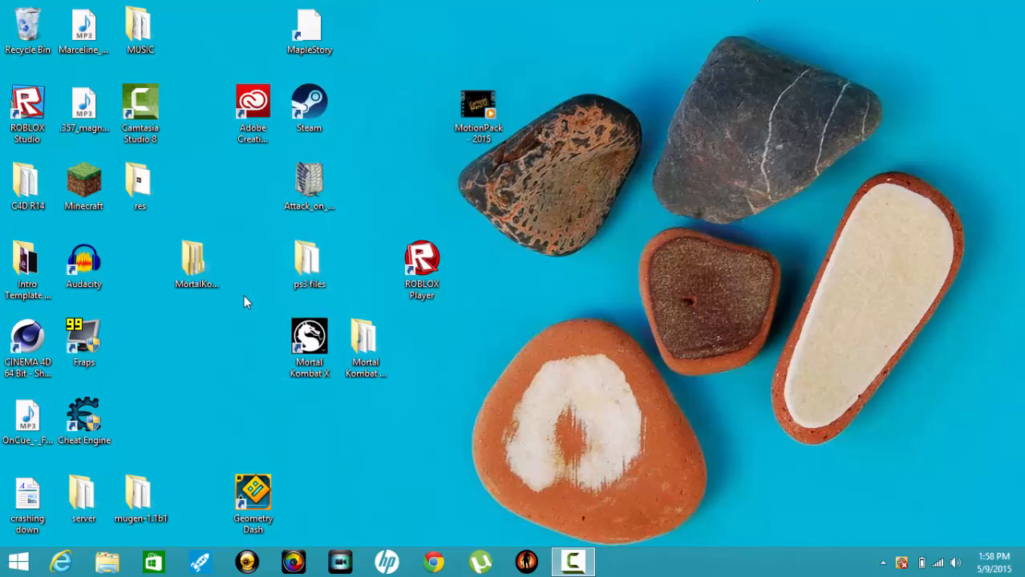
- Open the ps3 files folder and its Xbox 360 Controller Drivers subfolder
{"action": "left_click", "coordinate": [309, 265]}
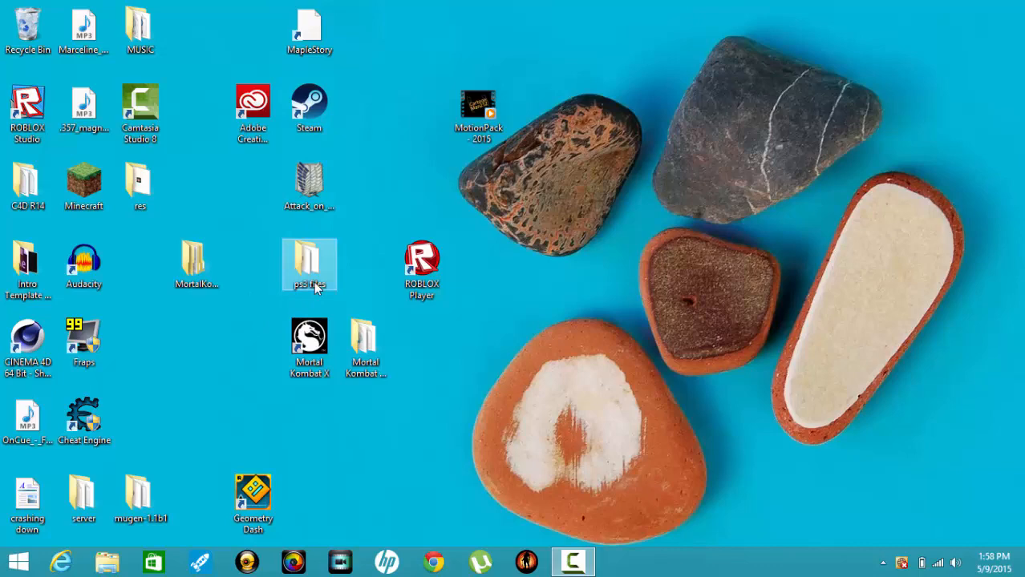
{"action": "double_click", "coordinate": [308, 265]}
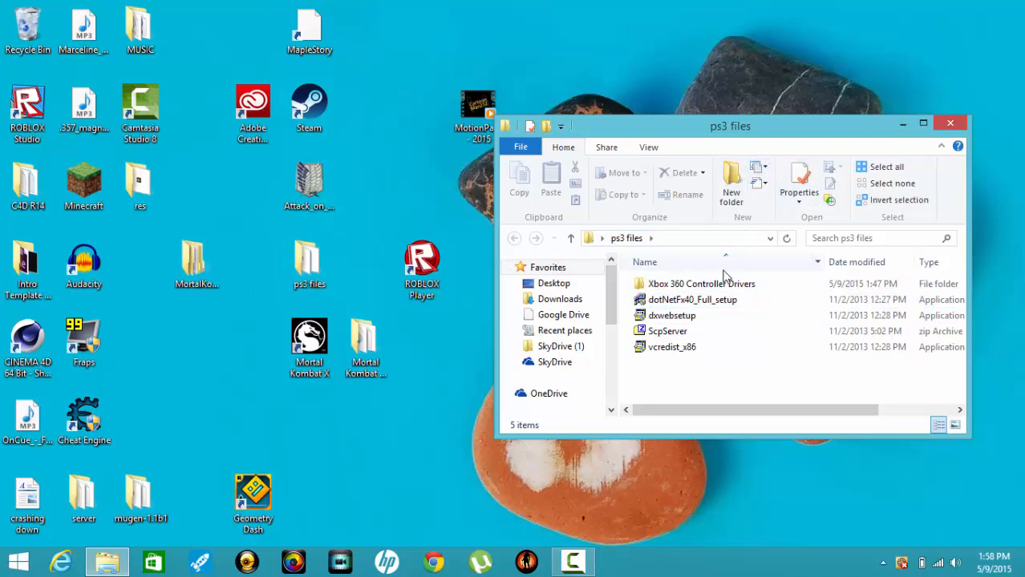
{"action": "mouse_move", "coordinate": [705, 382]}
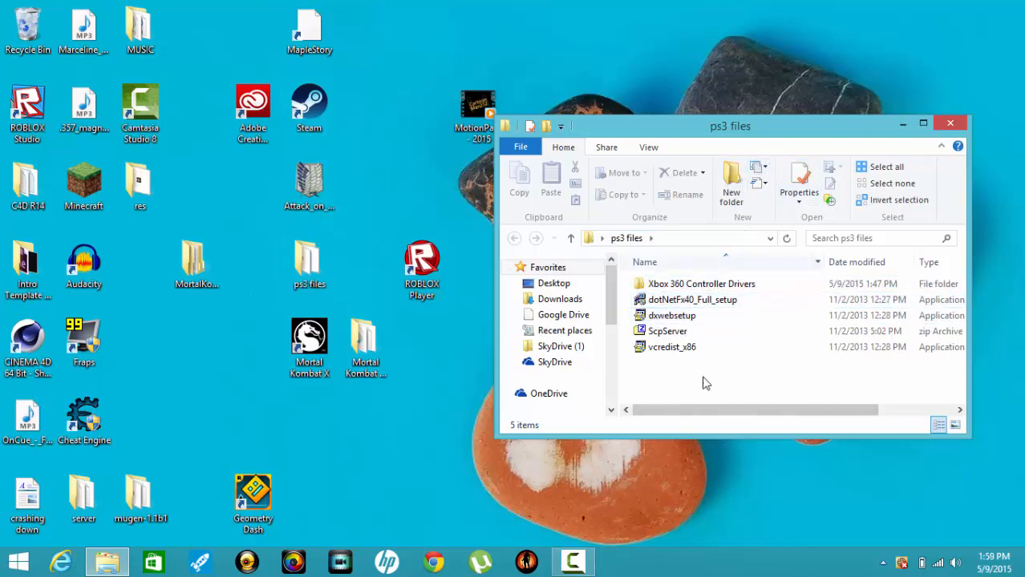
{"action": "double_click", "coordinate": [701, 282]}
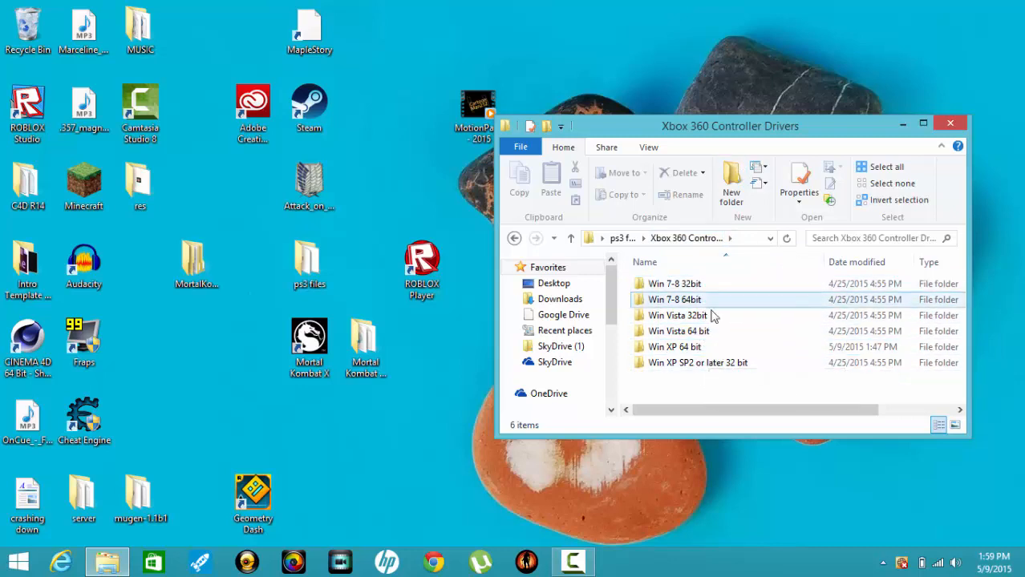
{"action": "mouse_move", "coordinate": [718, 297]}
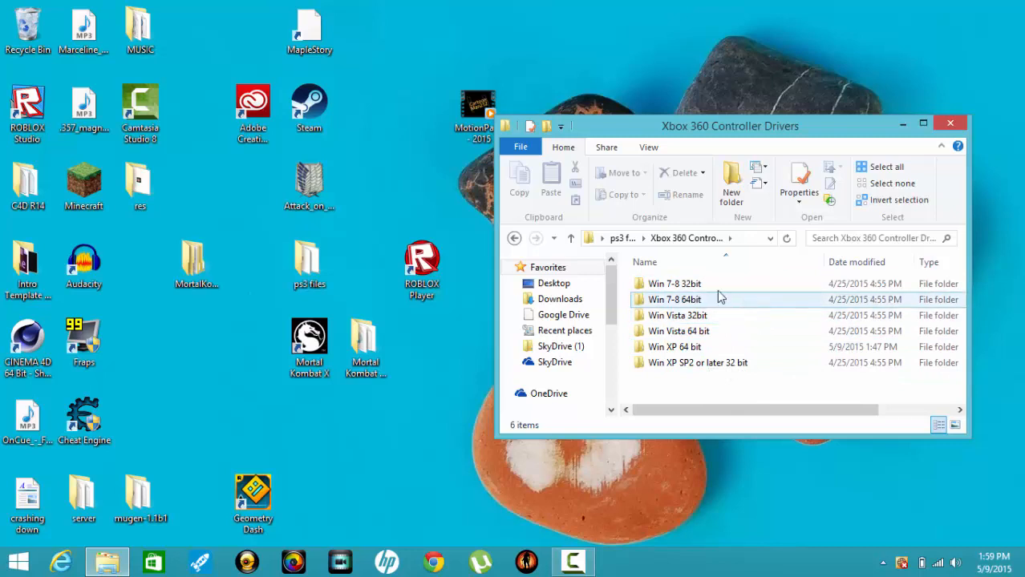
{"action": "mouse_move", "coordinate": [745, 292]}
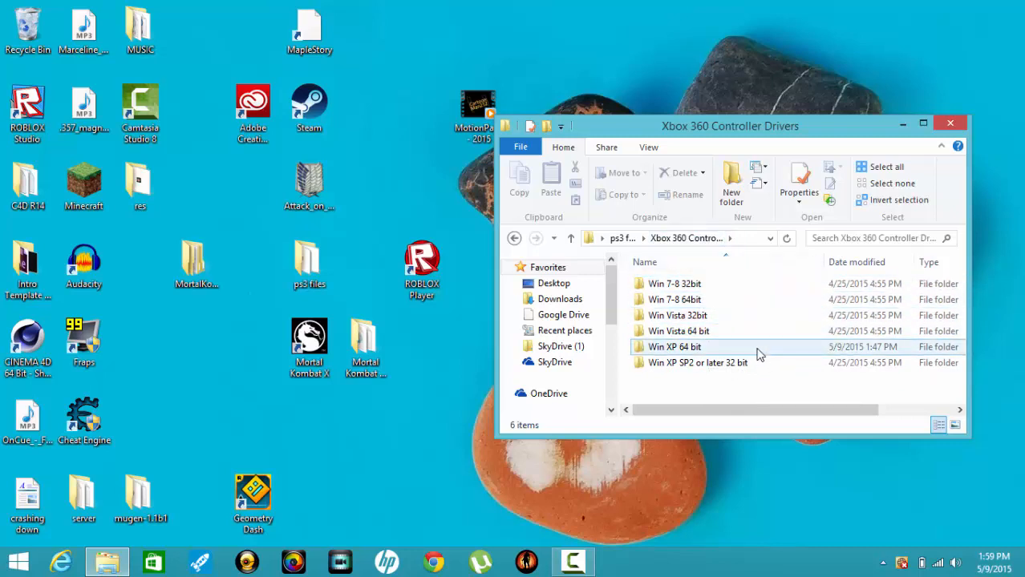
- Look inside the Win 7-8 64bit folder at Xbox360_64Eng, then return to the drivers list
{"action": "double_click", "coordinate": [673, 300]}
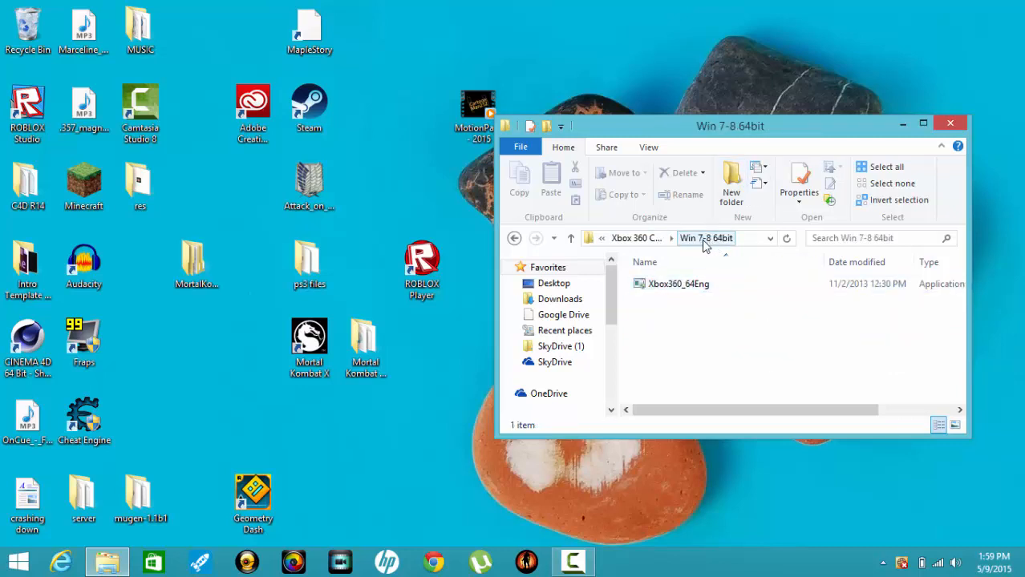
{"action": "left_click", "coordinate": [677, 284]}
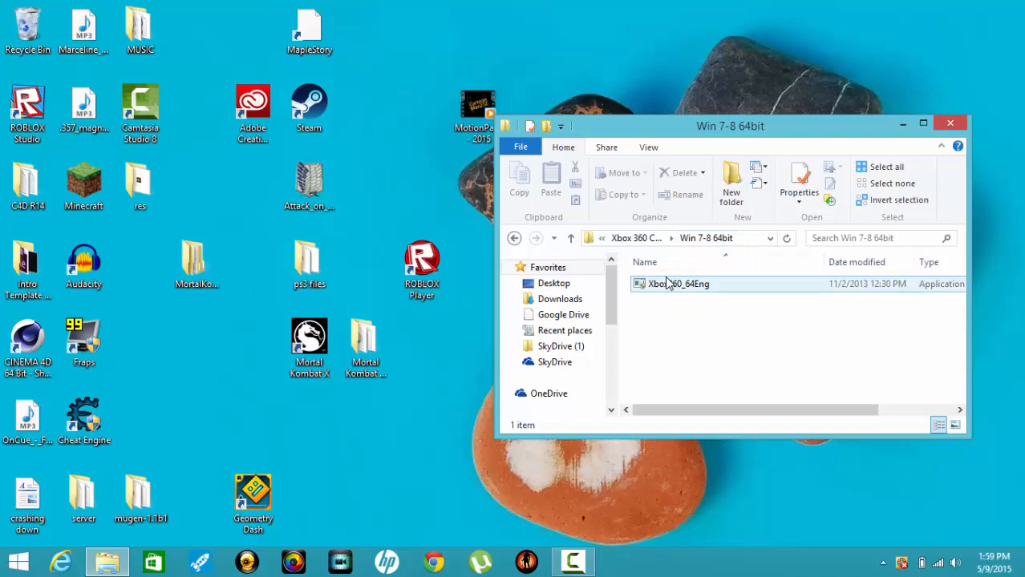
{"action": "left_click", "coordinate": [677, 284]}
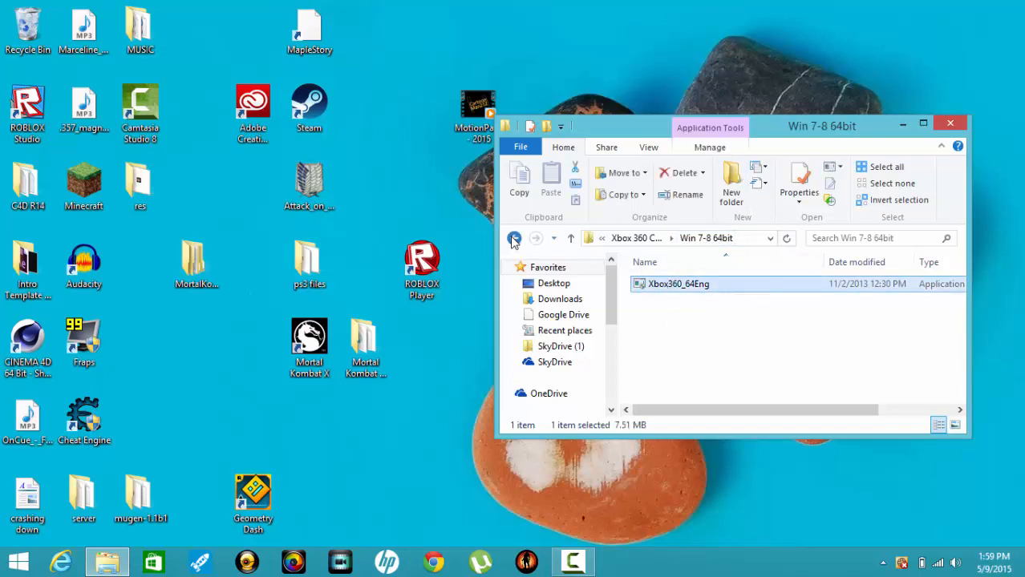
{"action": "left_click", "coordinate": [513, 237]}
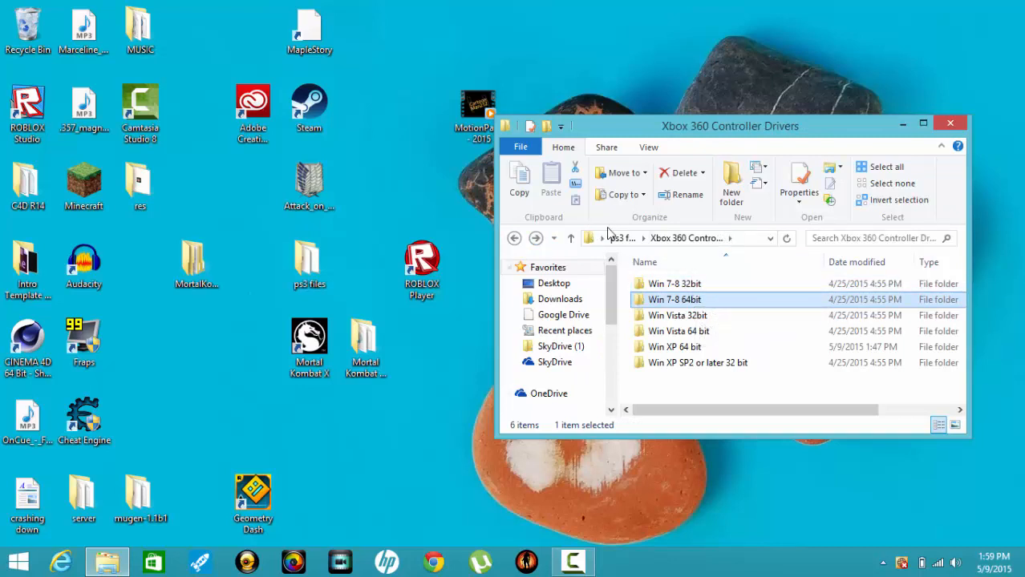
{"action": "mouse_move", "coordinate": [714, 302]}
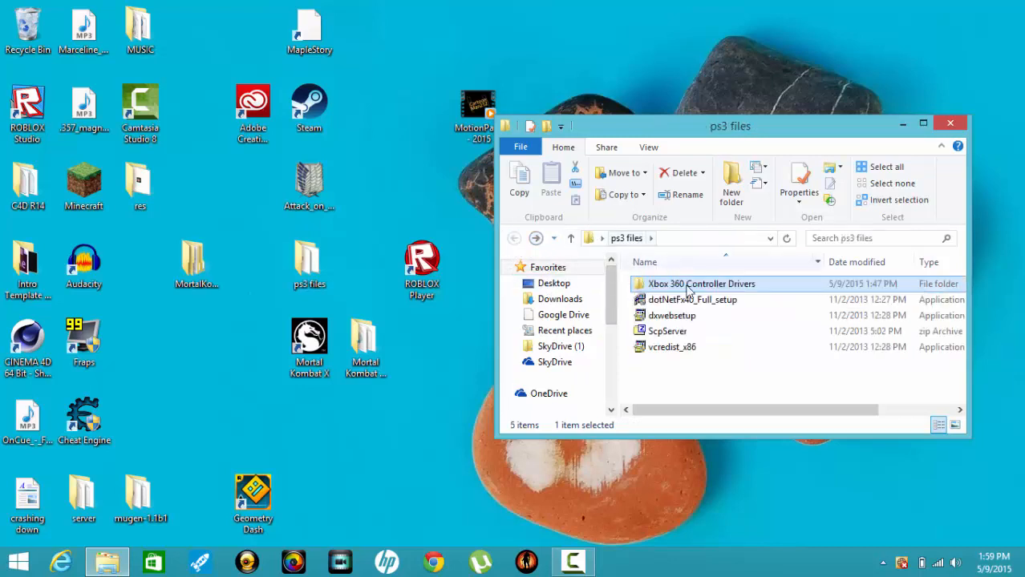
{"action": "mouse_move", "coordinate": [713, 286]}
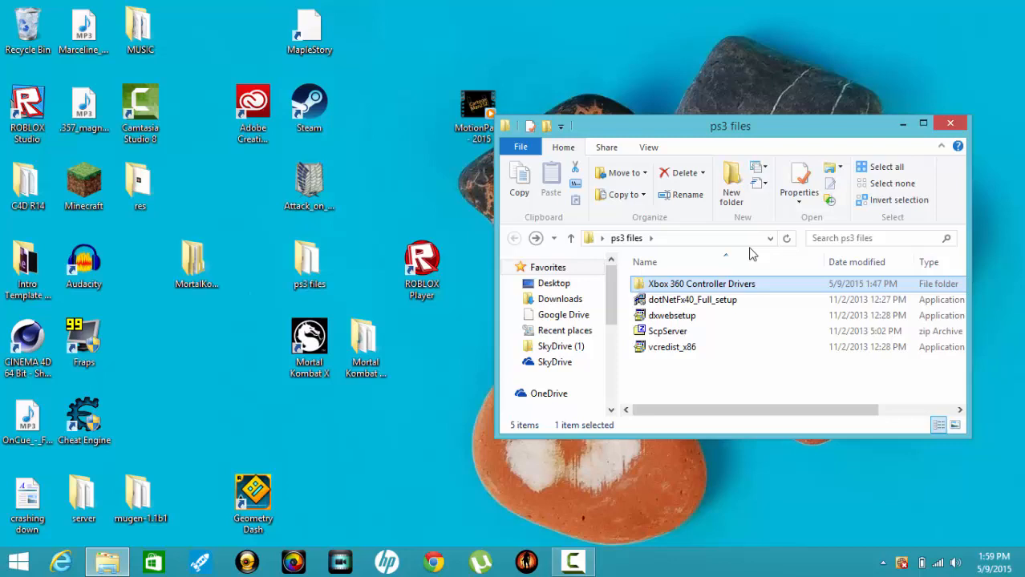
{"action": "mouse_move", "coordinate": [709, 308]}
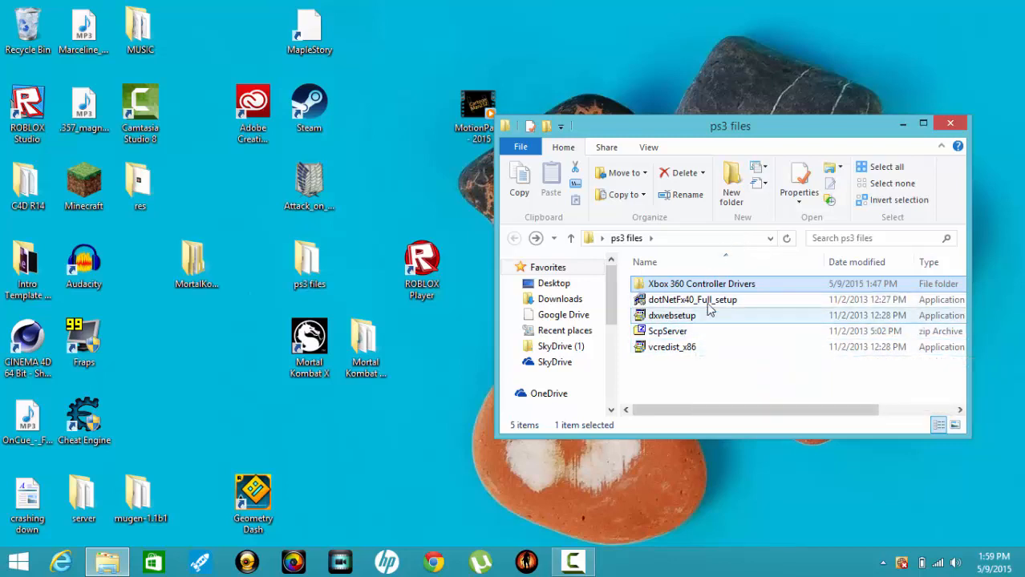
{"action": "mouse_move", "coordinate": [709, 302]}
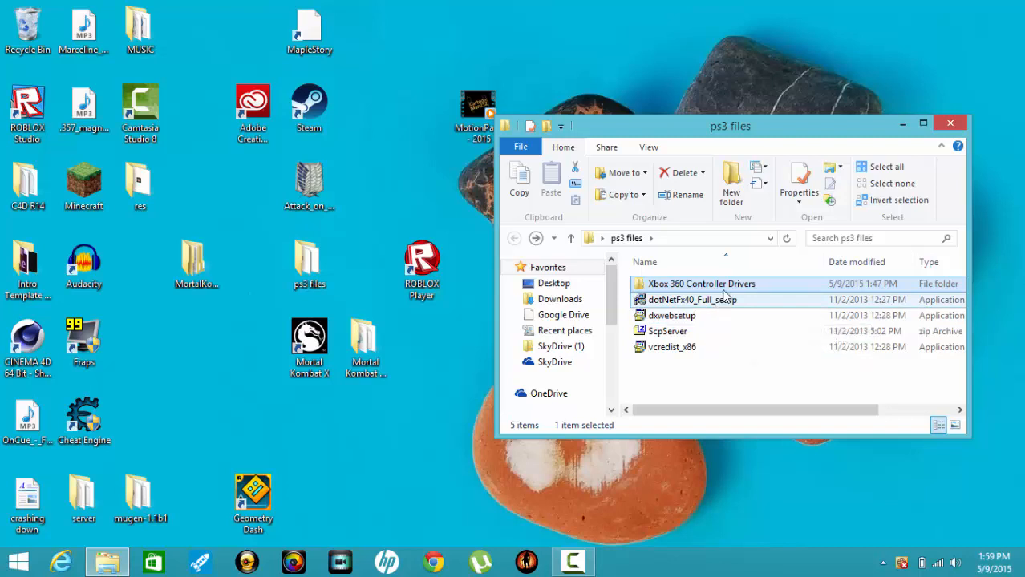
{"action": "left_click", "coordinate": [691, 300]}
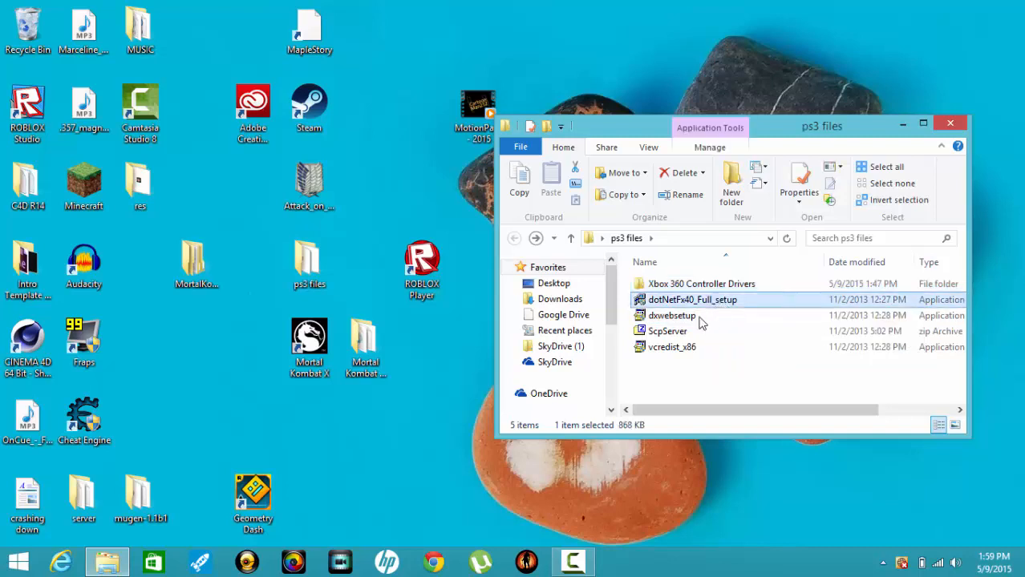
{"action": "left_click", "coordinate": [670, 315]}
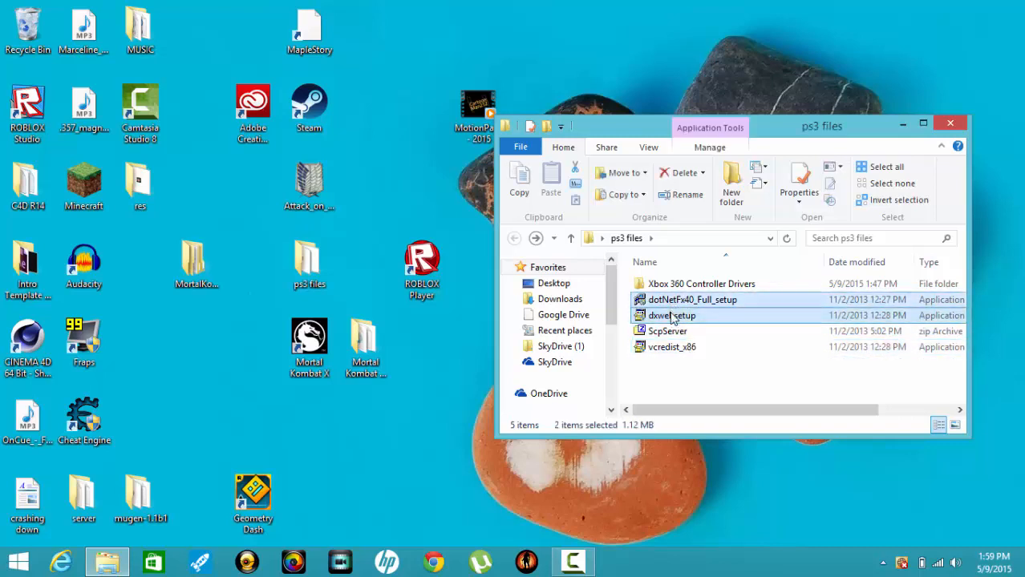
{"action": "left_click", "coordinate": [691, 300]}
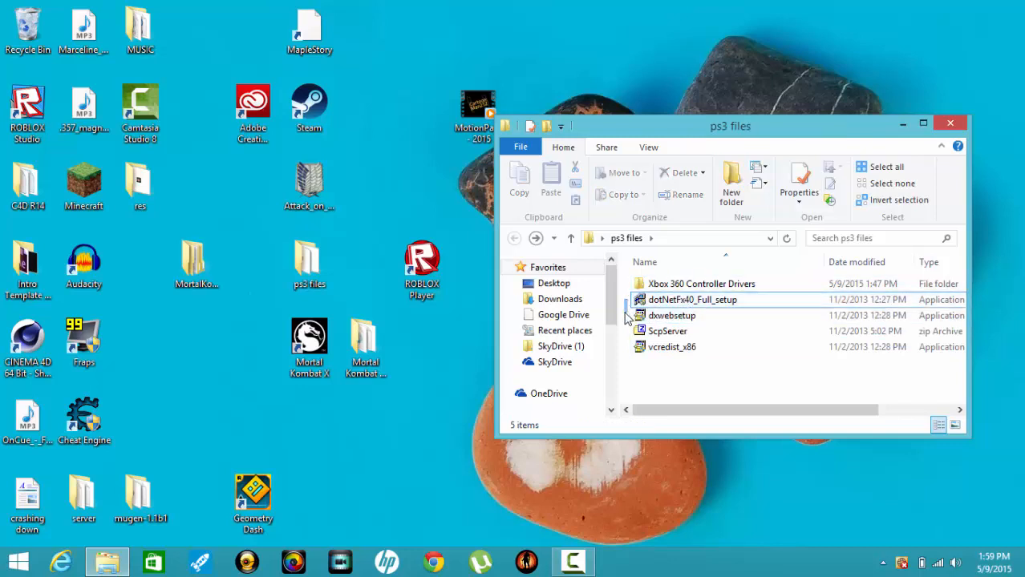
{"action": "mouse_move", "coordinate": [692, 305]}
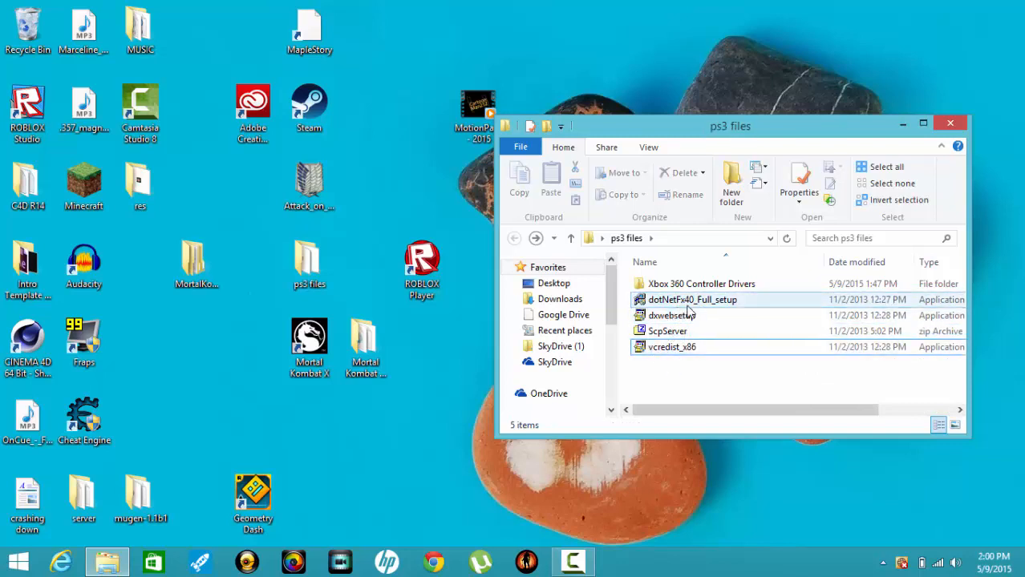
{"action": "mouse_move", "coordinate": [693, 300]}
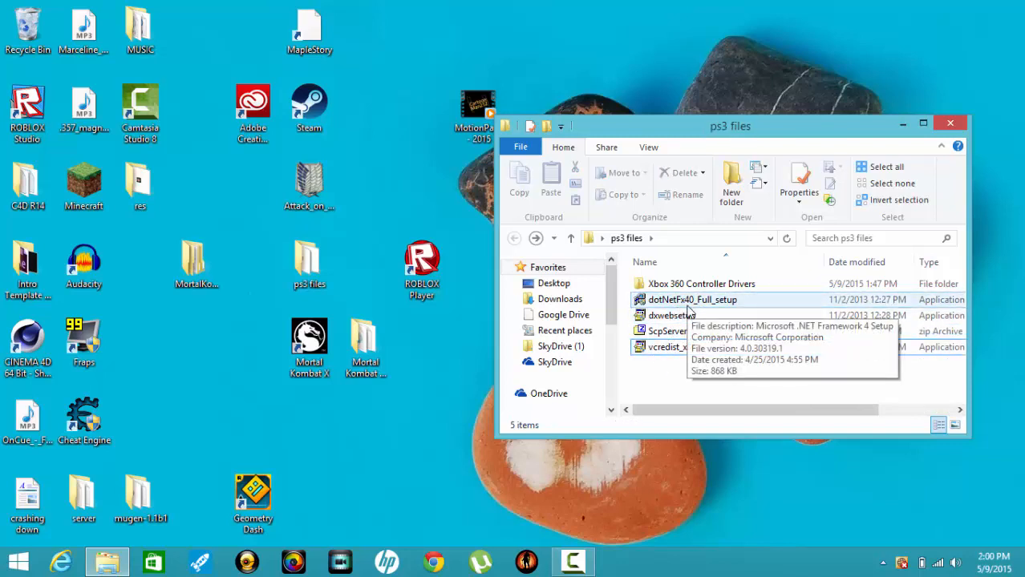
{"action": "mouse_move", "coordinate": [693, 305]}
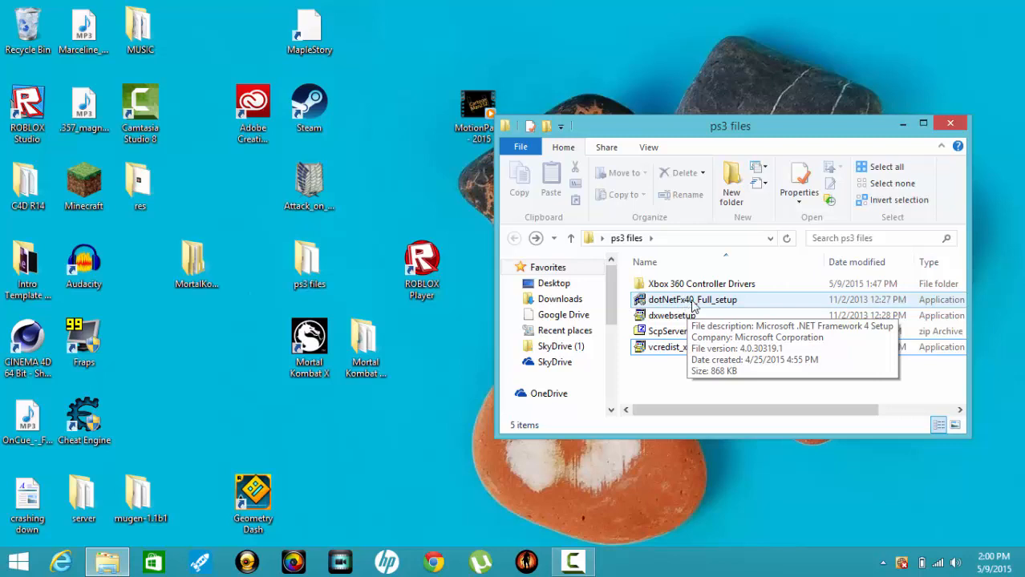
{"action": "left_click", "coordinate": [670, 314]}
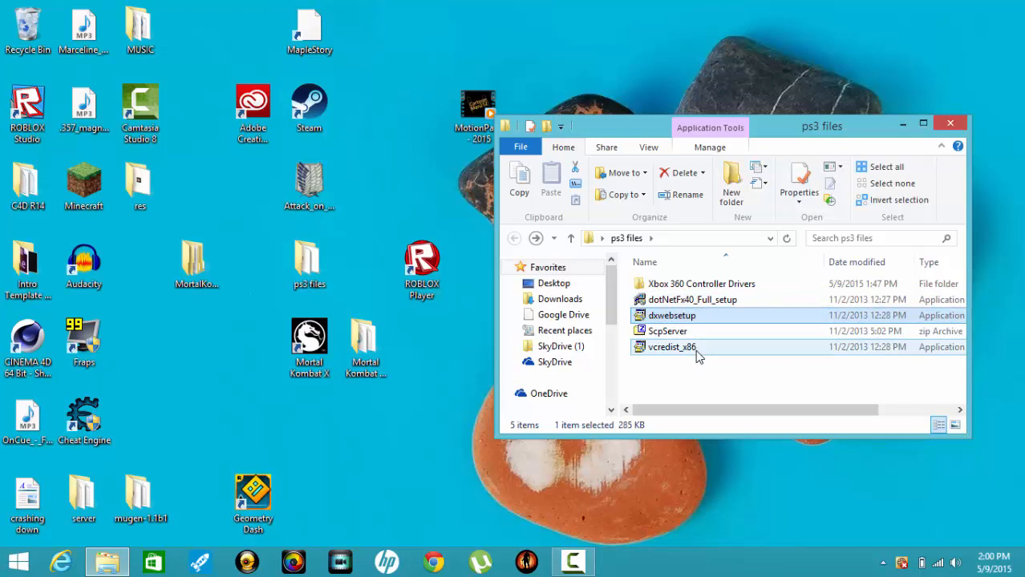
{"action": "mouse_move", "coordinate": [709, 300]}
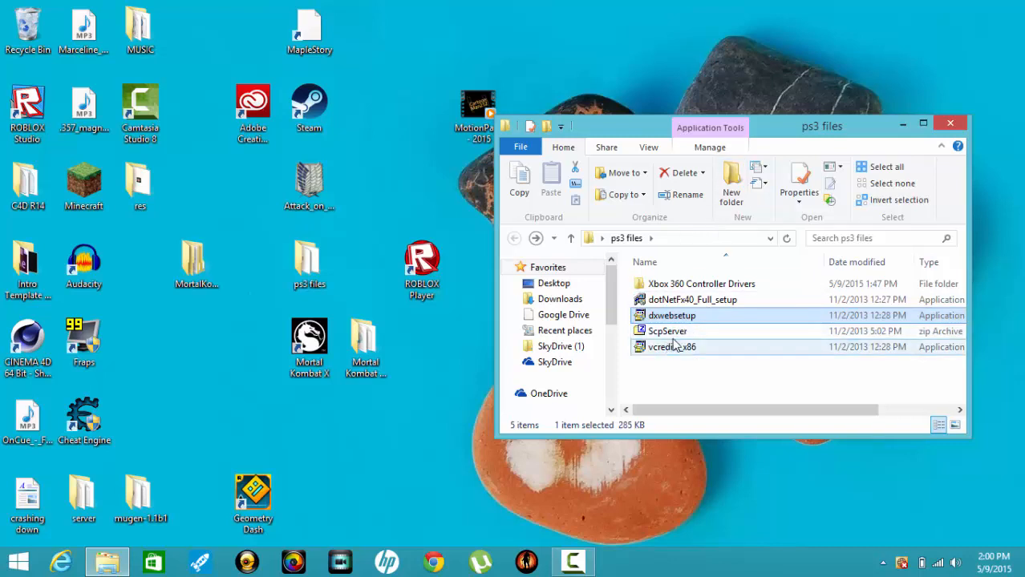
- Open ScpServer.zip in 7-Zip and browse its ScpServer folder's Source and bin subfolders
{"action": "double_click", "coordinate": [667, 331]}
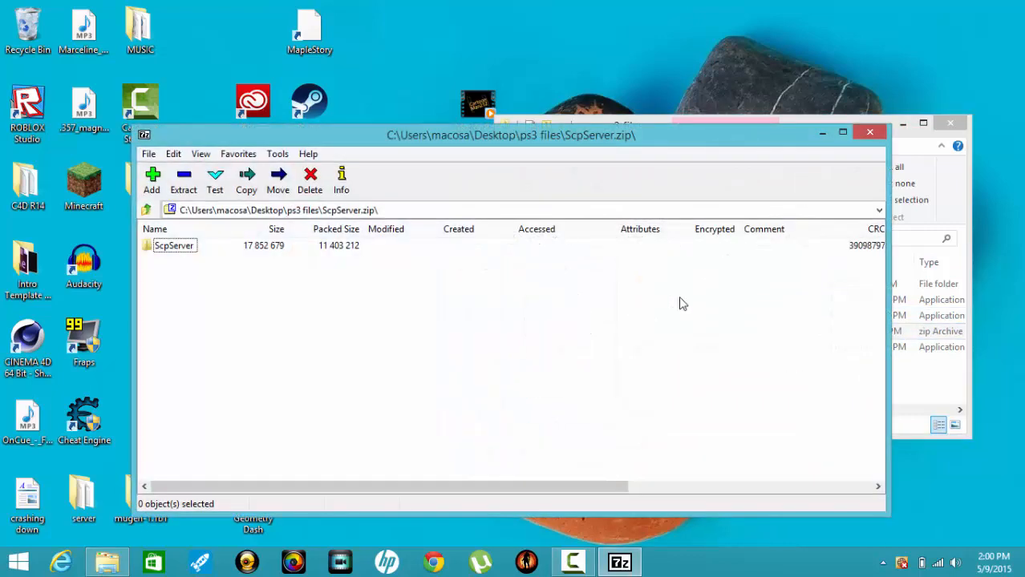
{"action": "double_click", "coordinate": [173, 245]}
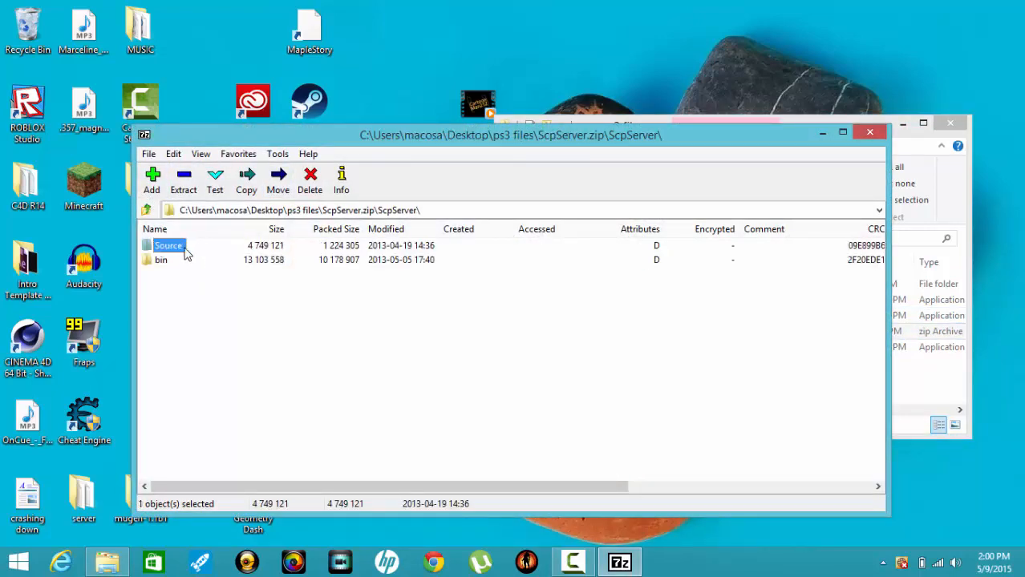
{"action": "left_click", "coordinate": [162, 260]}
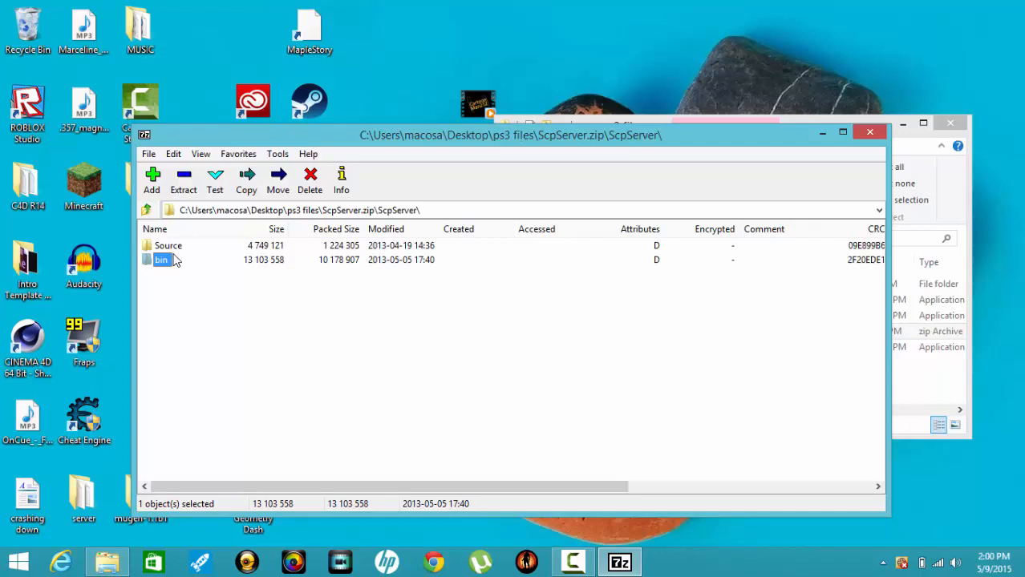
{"action": "left_click", "coordinate": [167, 245]}
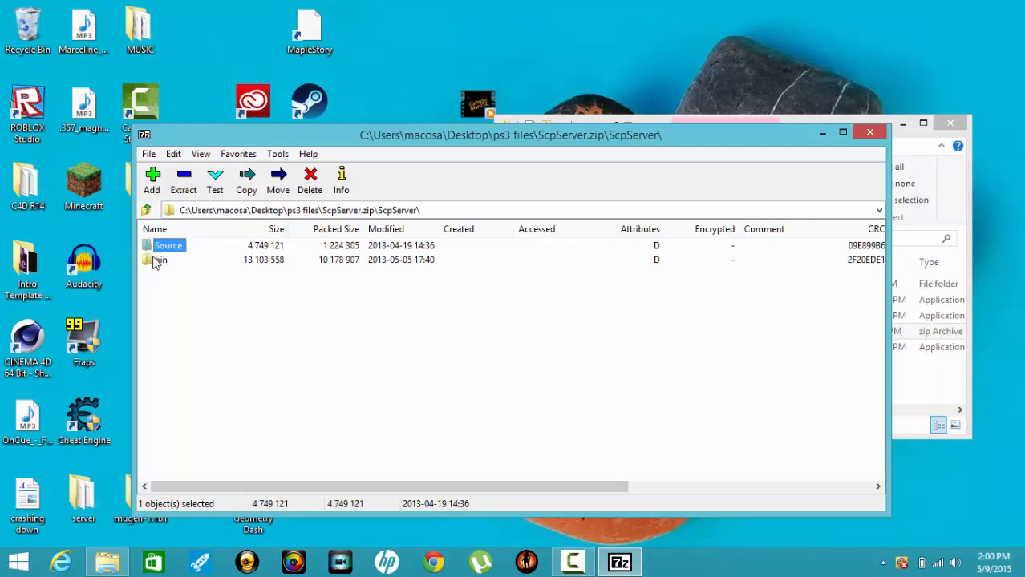
{"action": "left_click", "coordinate": [162, 260]}
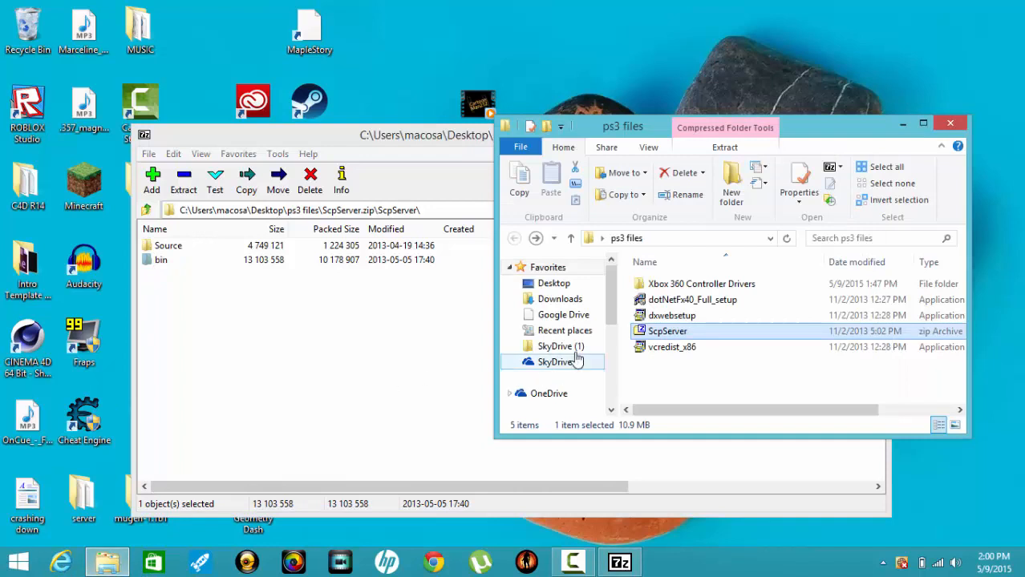
- Navigate to C:\Program Files\Scarlet crush productions
{"action": "scroll", "scroll_direction": "down", "scroll_amount": 3}
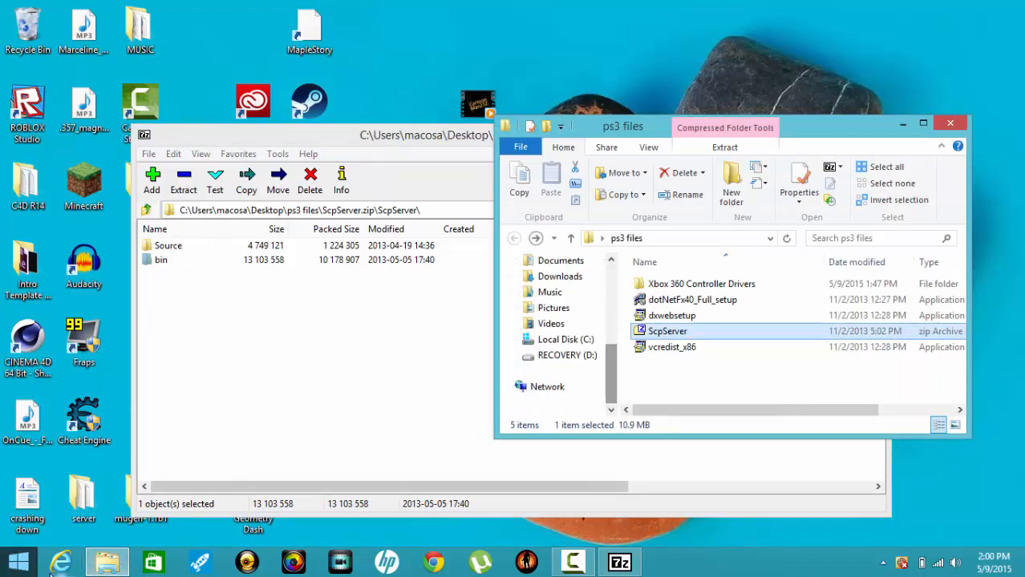
{"action": "mouse_move", "coordinate": [564, 340]}
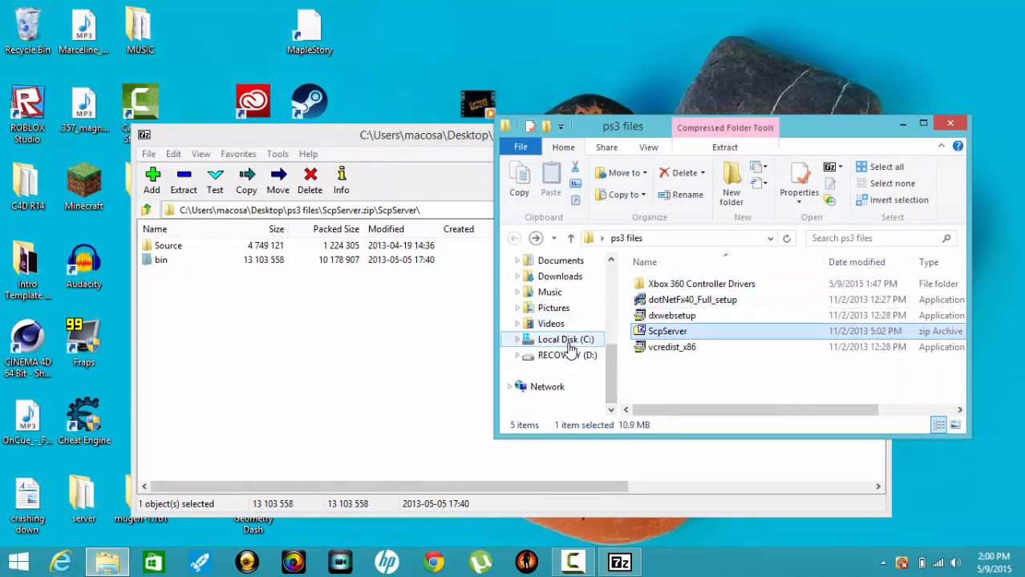
{"action": "left_click", "coordinate": [568, 340]}
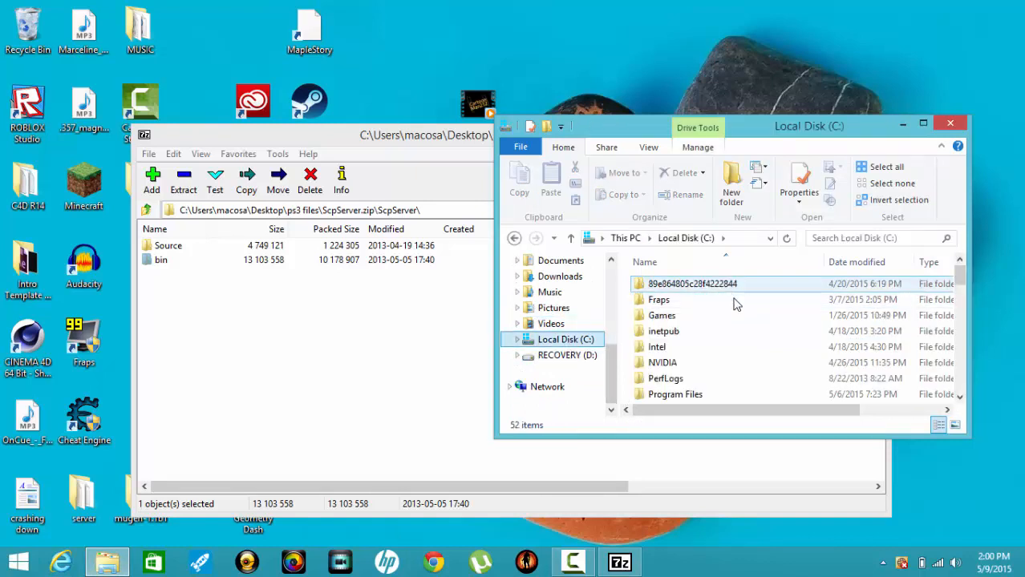
{"action": "left_click", "coordinate": [674, 394]}
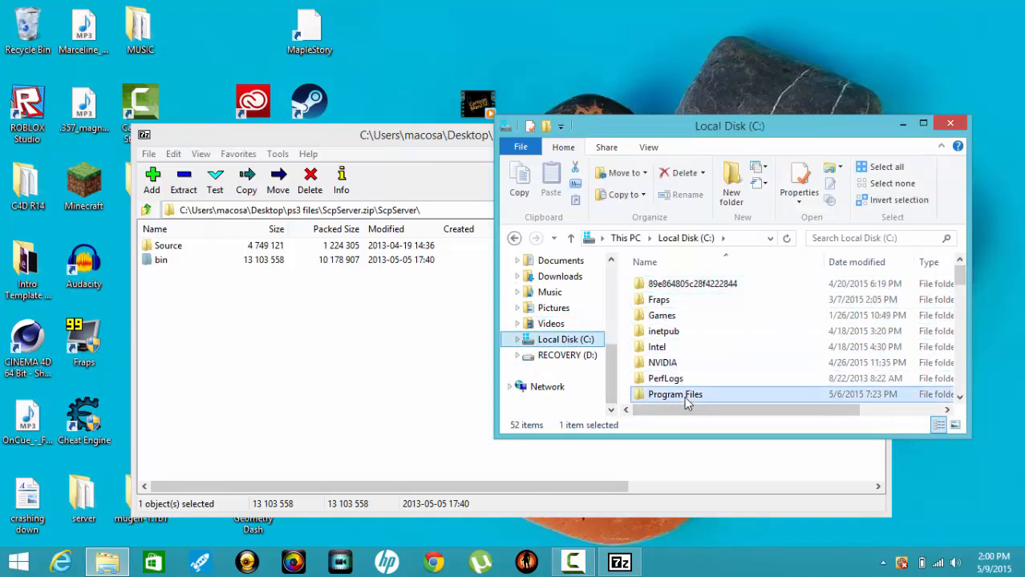
{"action": "double_click", "coordinate": [673, 395]}
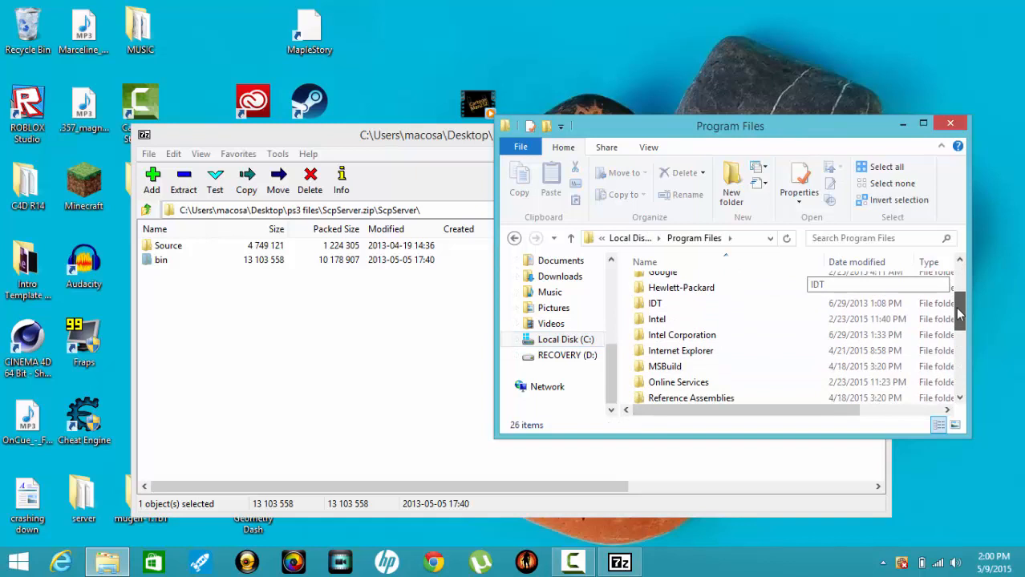
{"action": "scroll", "scroll_direction": "down", "scroll_amount": 3}
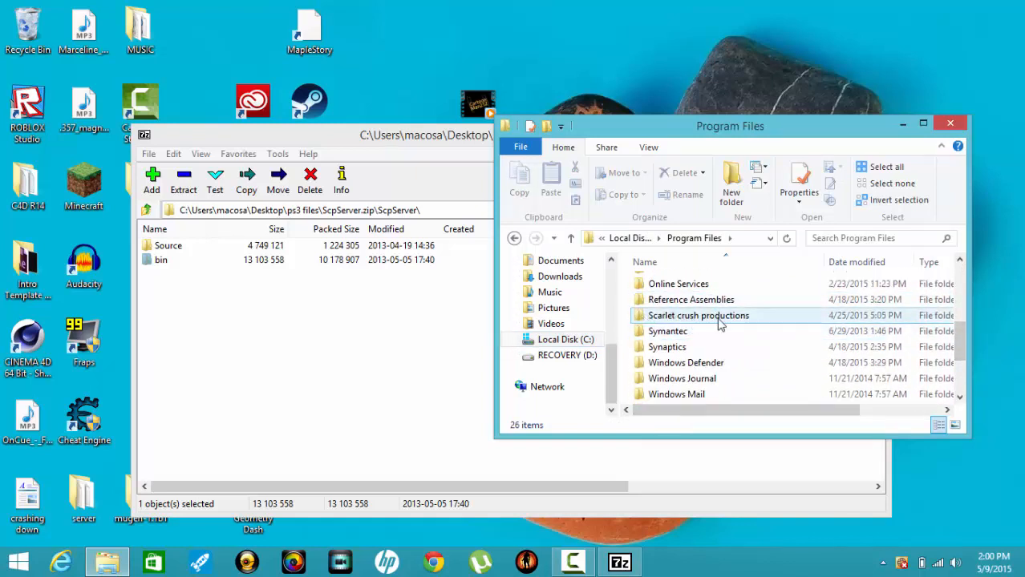
{"action": "mouse_move", "coordinate": [754, 299]}
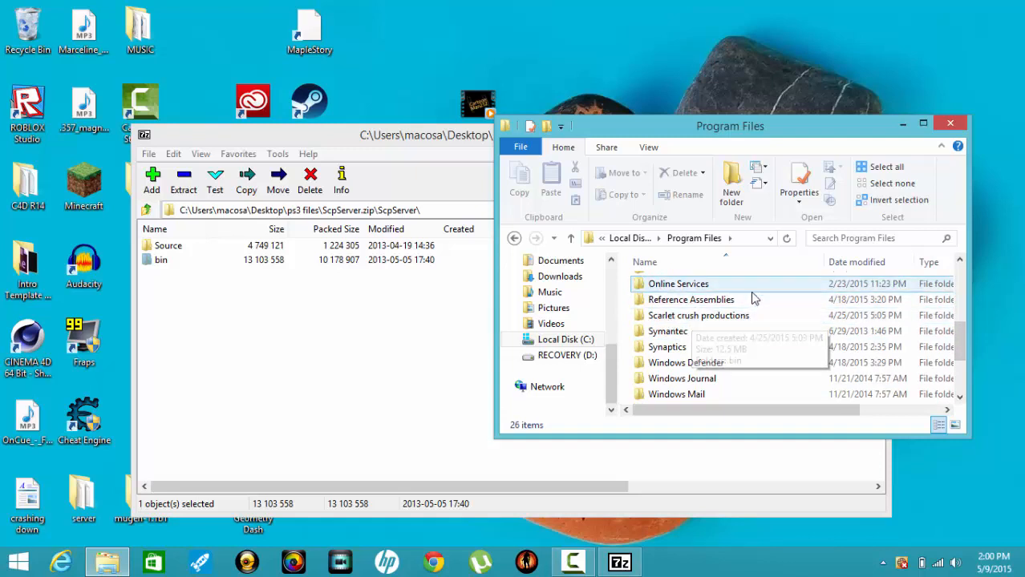
{"action": "mouse_move", "coordinate": [698, 314]}
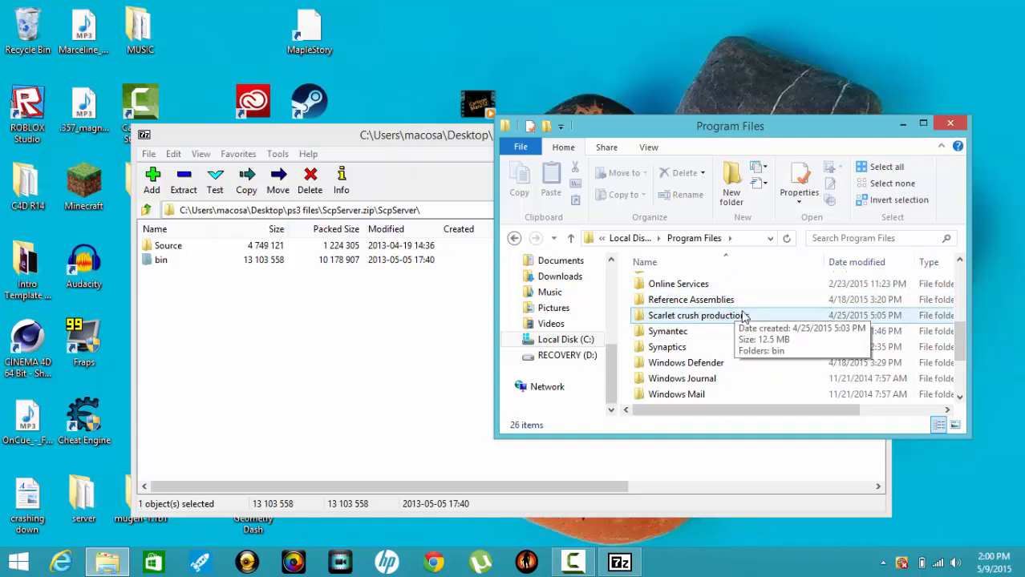
{"action": "mouse_move", "coordinate": [805, 320]}
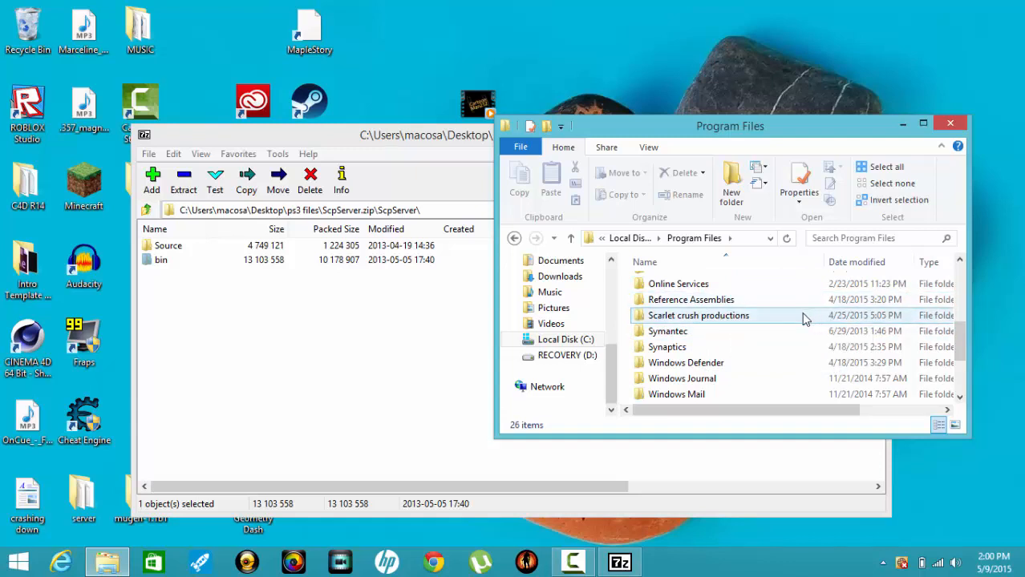
{"action": "double_click", "coordinate": [698, 314]}
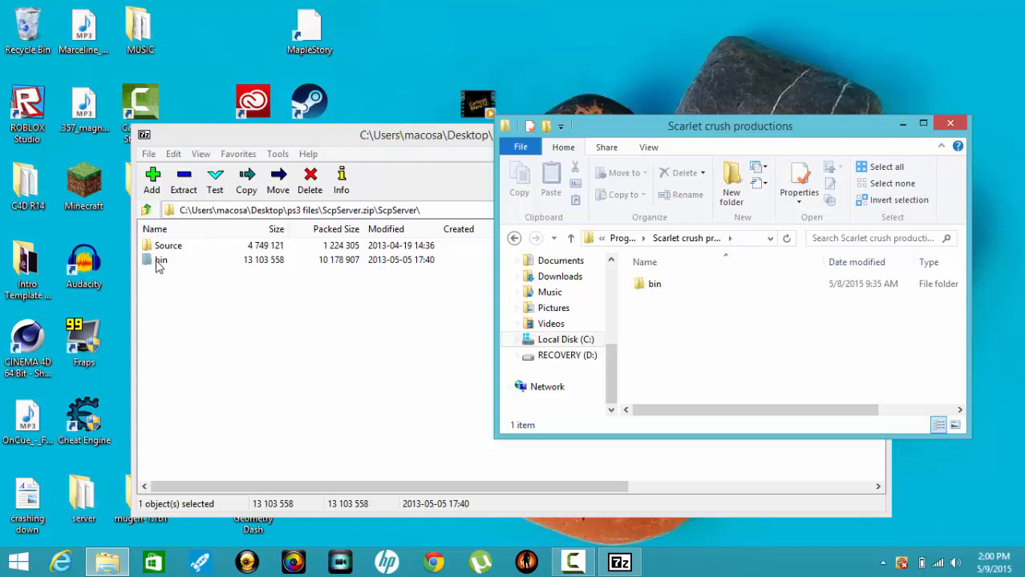
{"action": "mouse_move", "coordinate": [287, 279]}
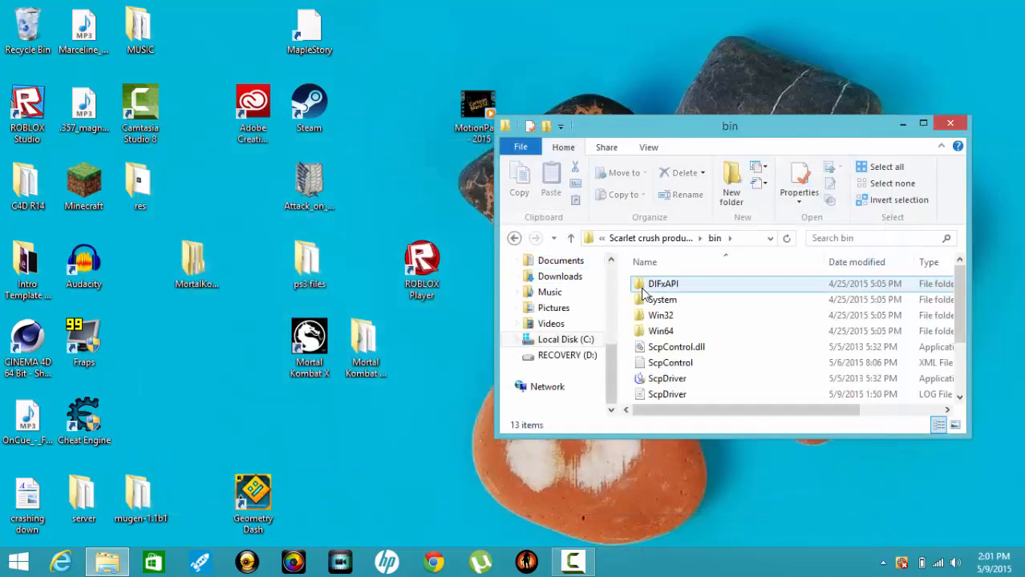
- In the bin folder, locate and select the ScpDriver application
{"action": "scroll", "scroll_direction": "down", "scroll_amount": 3}
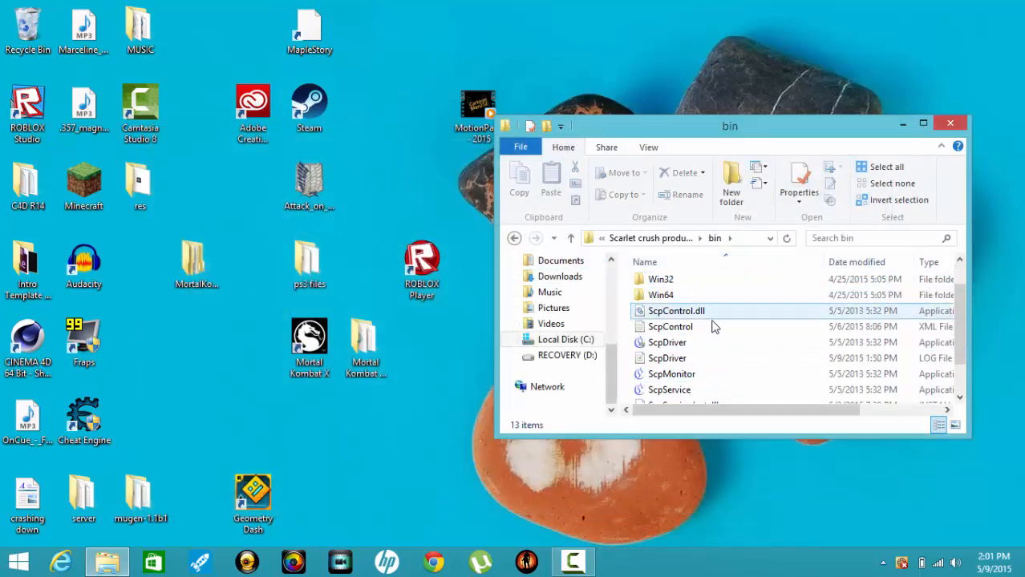
{"action": "scroll", "scroll_direction": "down", "scroll_amount": 3}
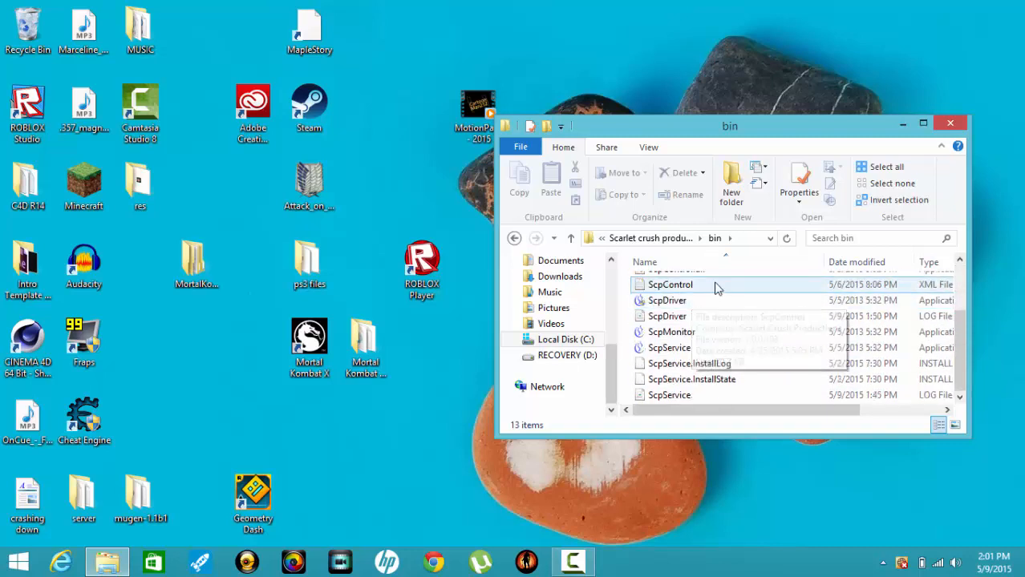
{"action": "mouse_move", "coordinate": [672, 297]}
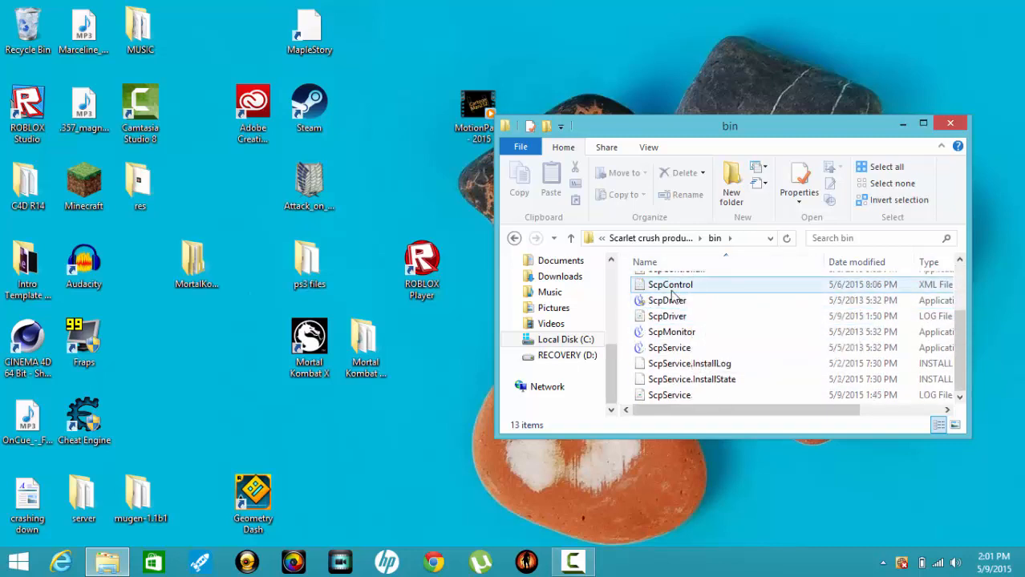
{"action": "left_click", "coordinate": [666, 300]}
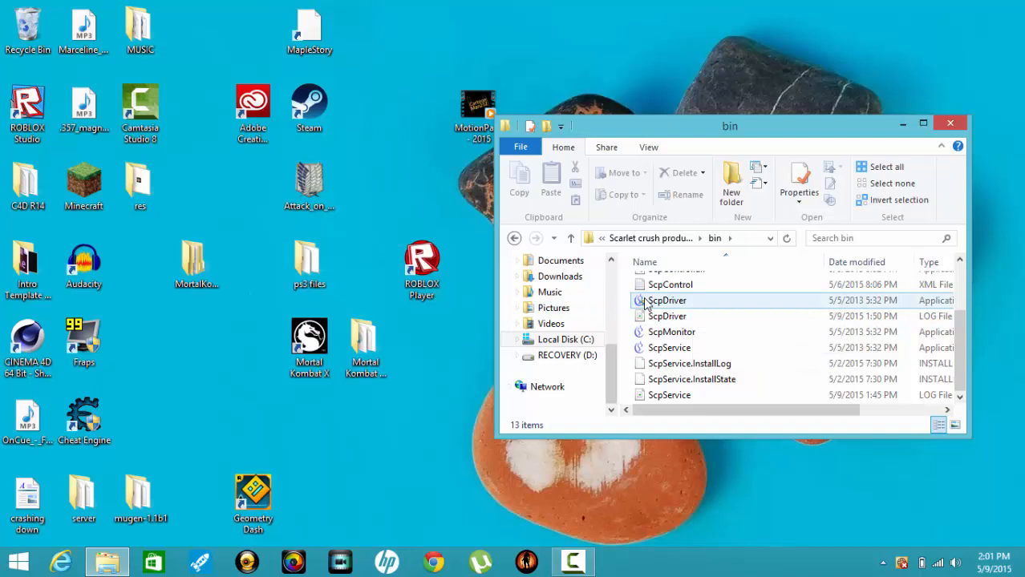
{"action": "left_click", "coordinate": [665, 300]}
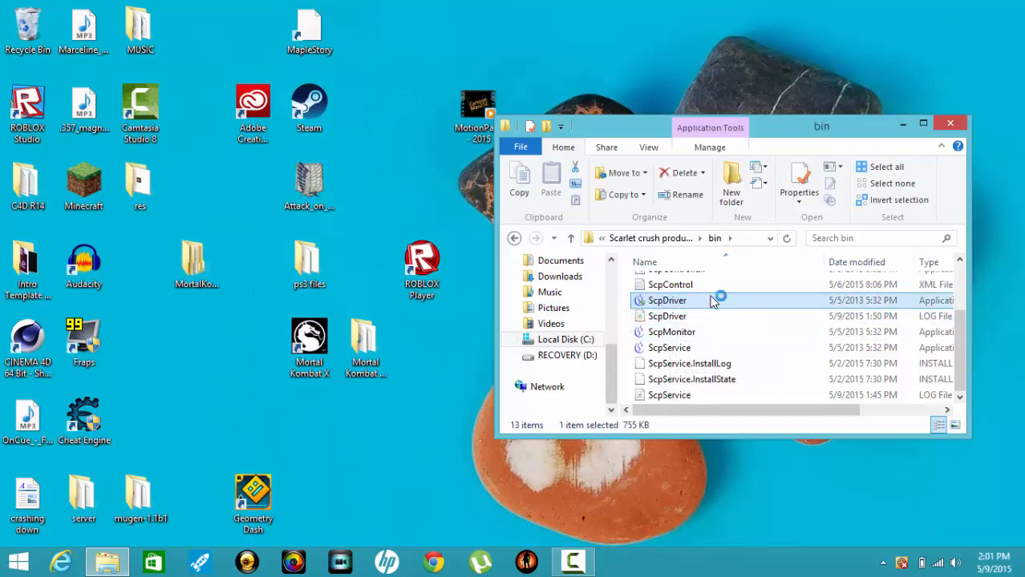
- Launch ScpDriver.exe and move the installer window toward the screen centre
{"action": "double_click", "coordinate": [667, 300]}
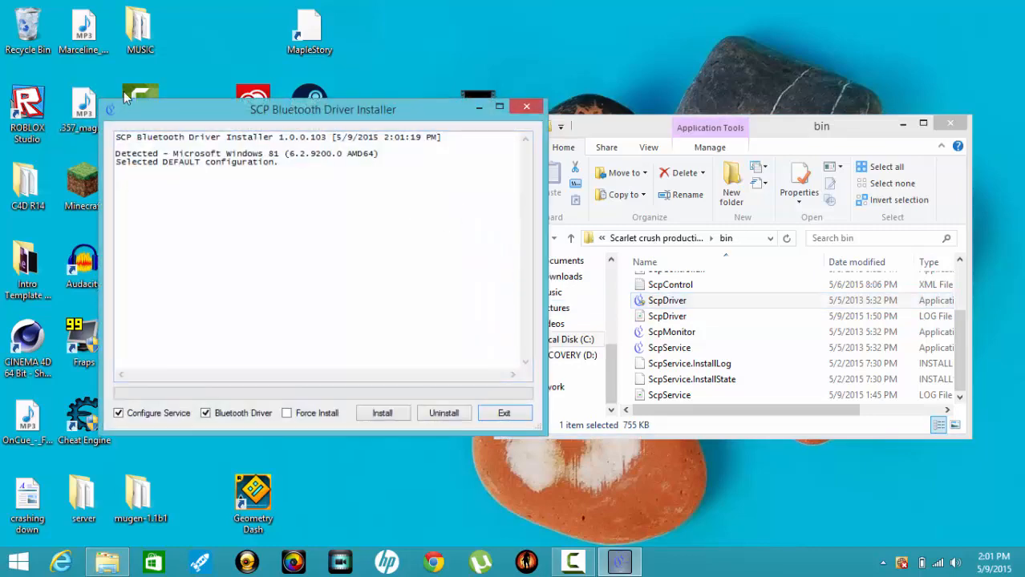
{"action": "left_click_drag", "start_coordinate": [322, 109], "coordinate": [443, 89]}
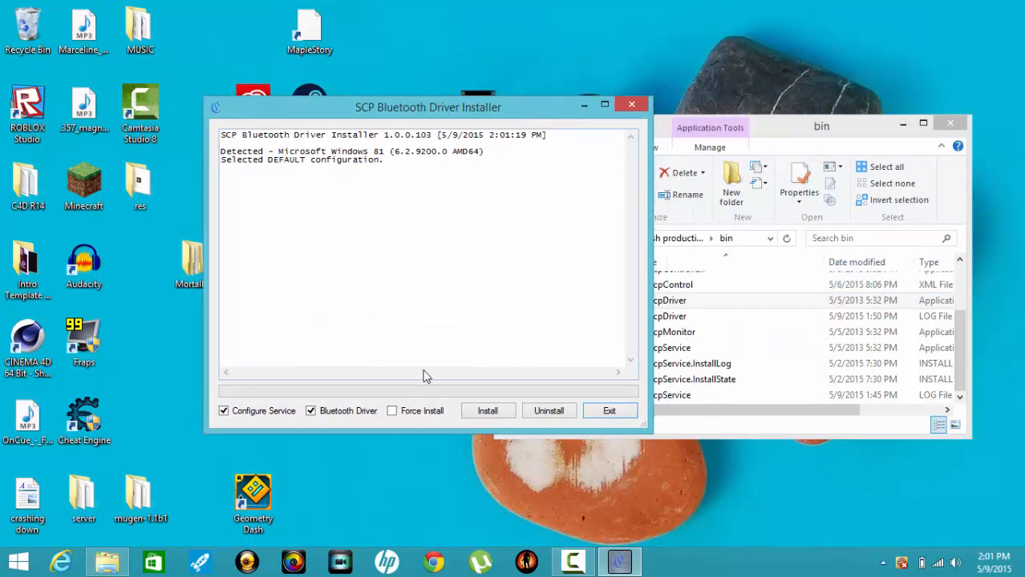
{"action": "mouse_move", "coordinate": [452, 279]}
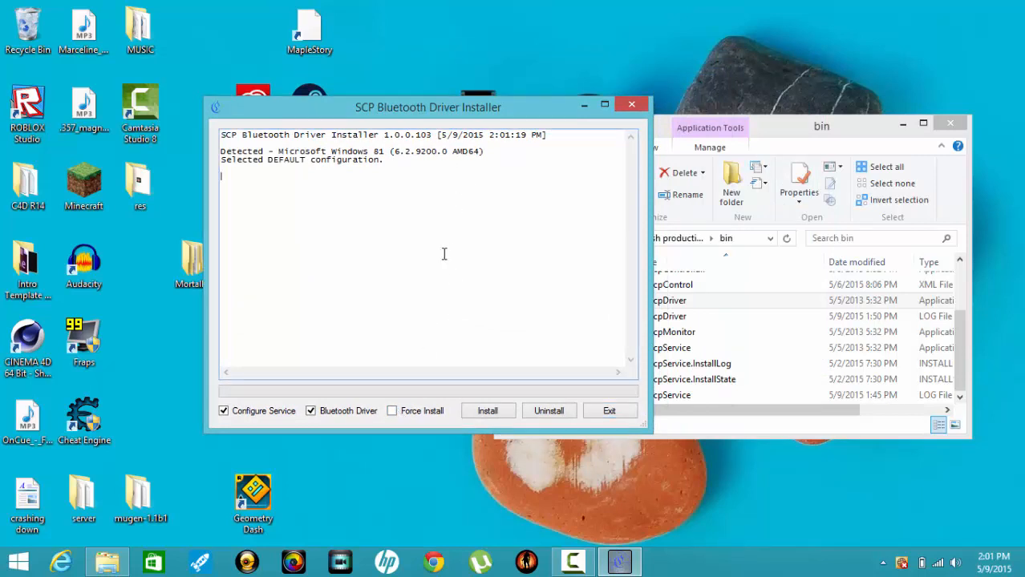
{"action": "mouse_move", "coordinate": [488, 227]}
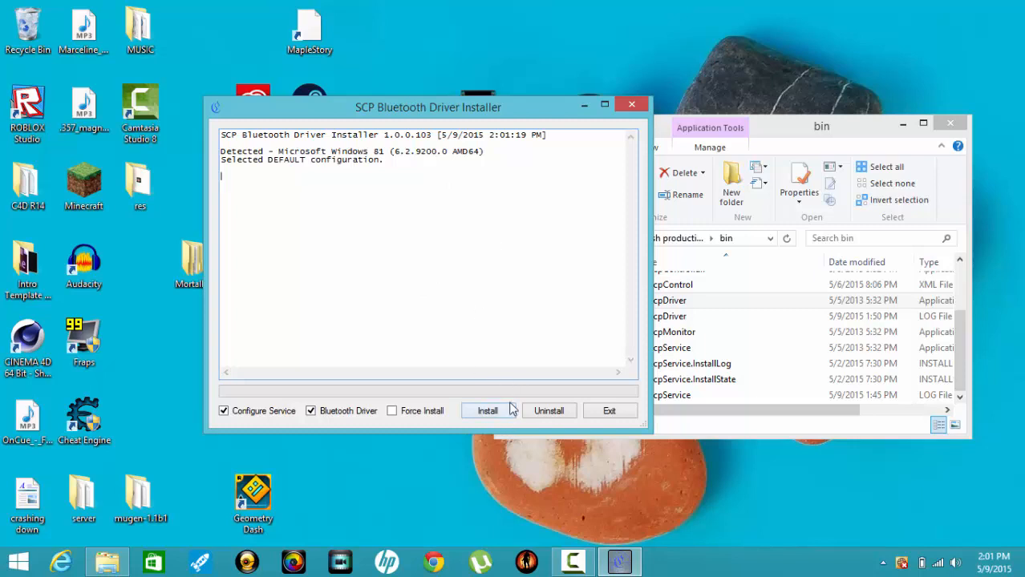
{"action": "mouse_move", "coordinate": [513, 379]}
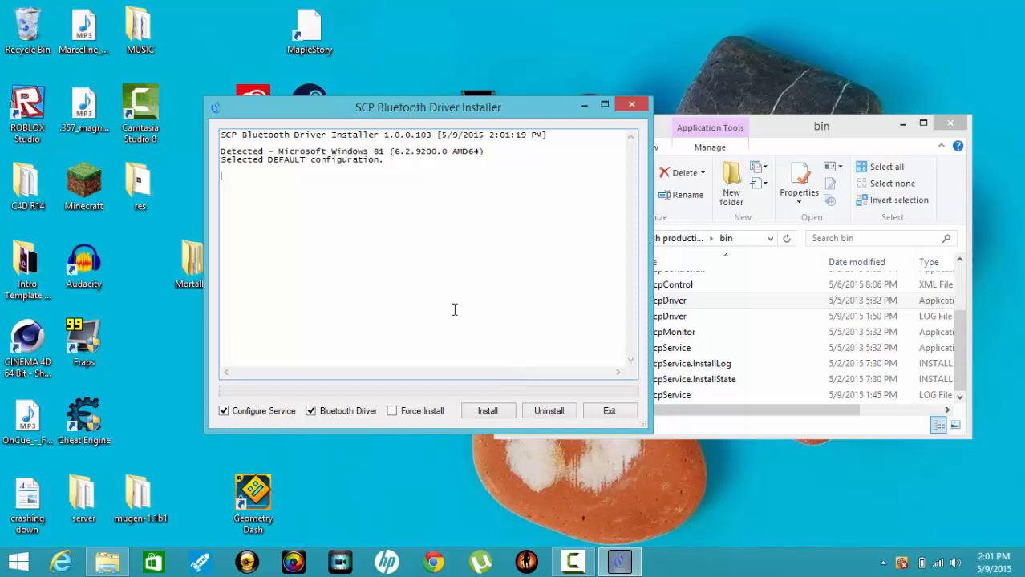
{"action": "mouse_move", "coordinate": [384, 261]}
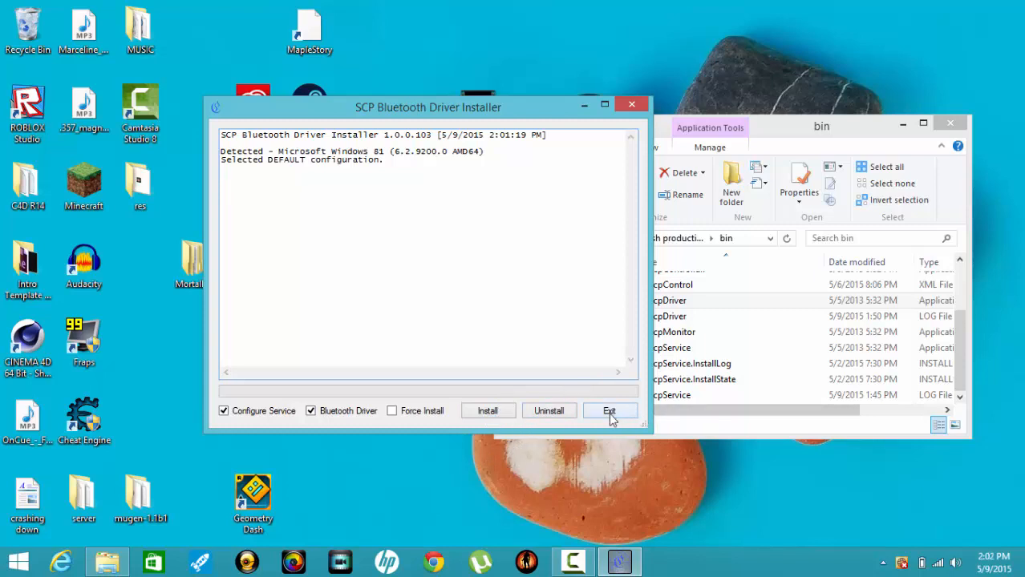
- Close the driver installer and select ScpMonitor in the bin folder, dismissing its notification
{"action": "left_click", "coordinate": [609, 411]}
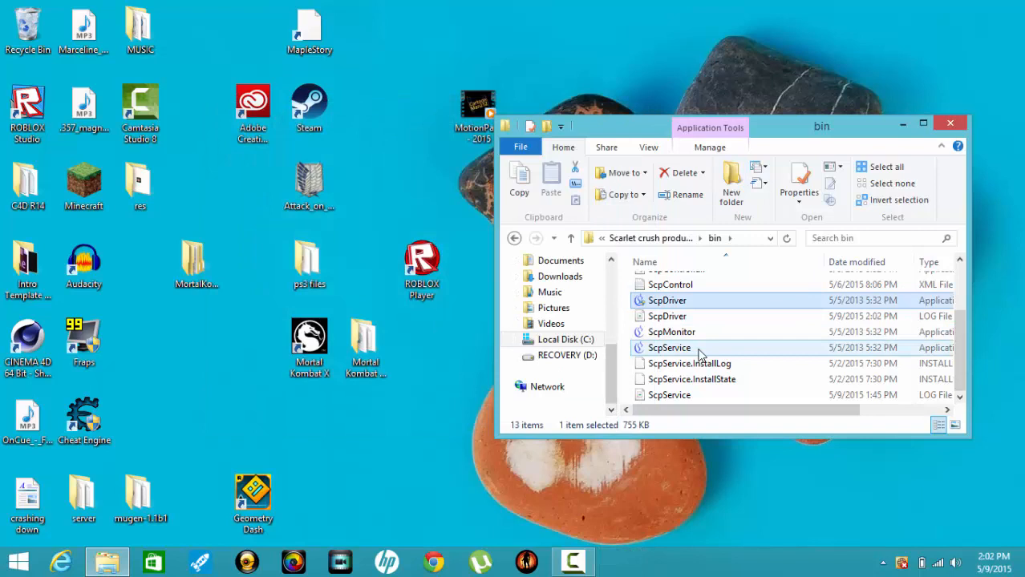
{"action": "mouse_move", "coordinate": [696, 332]}
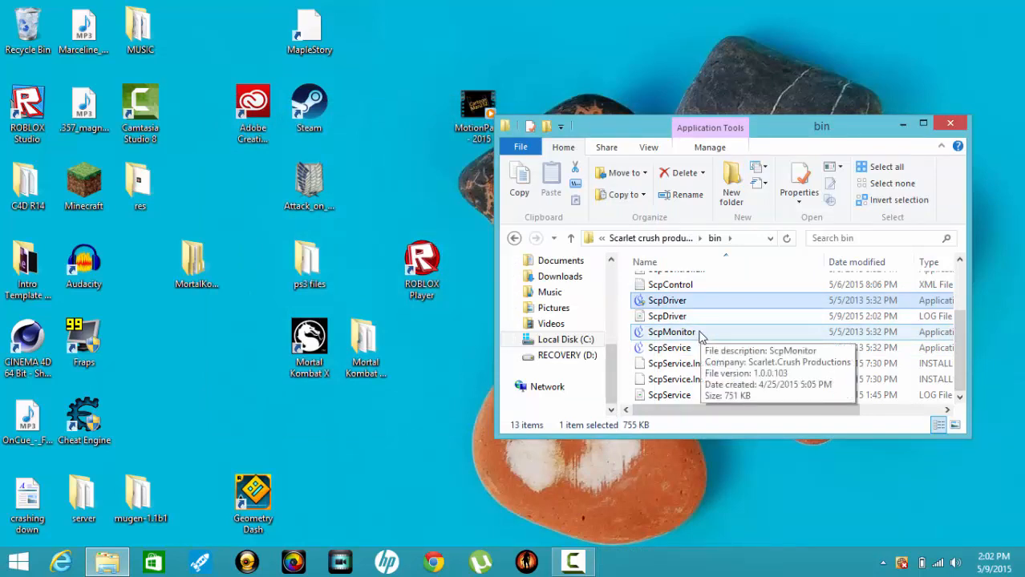
{"action": "left_click", "coordinate": [670, 331]}
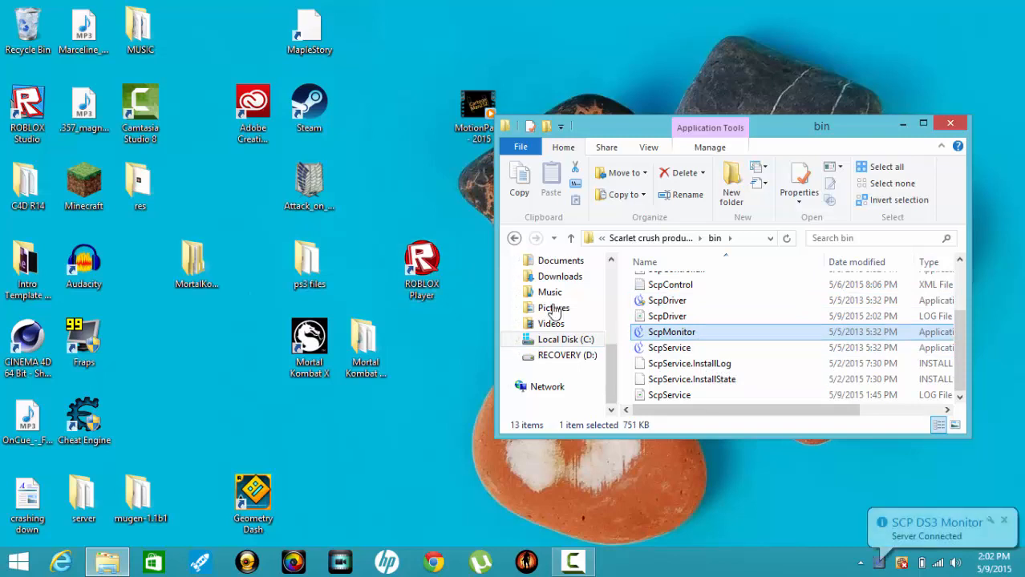
{"action": "right_click", "coordinate": [882, 561]}
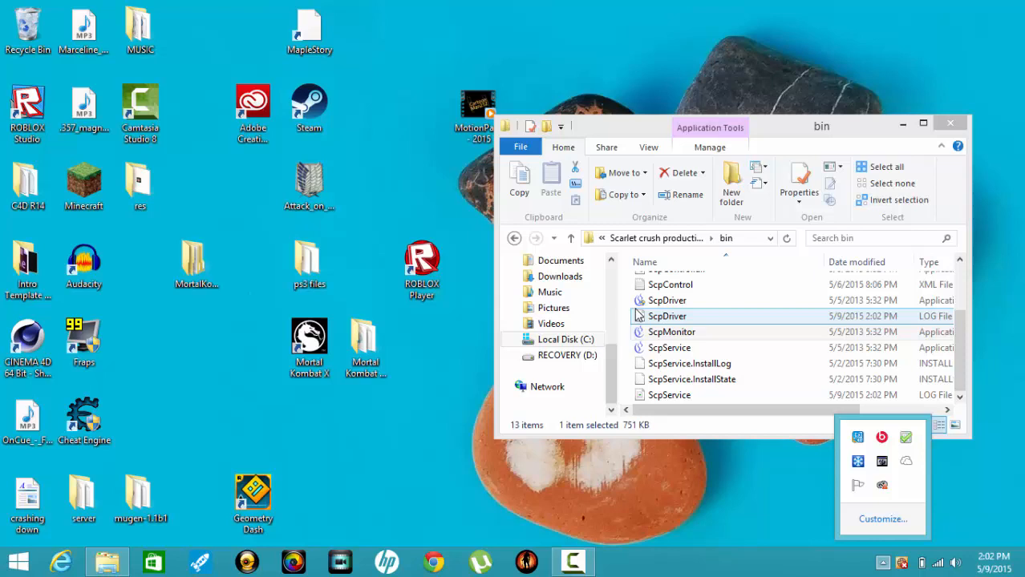
{"action": "left_click", "coordinate": [672, 330]}
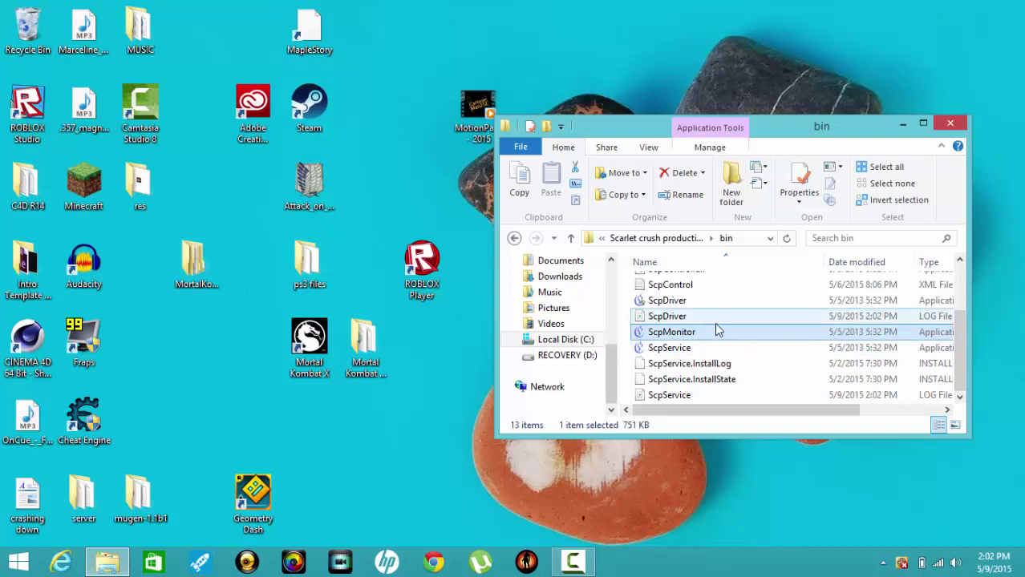
{"action": "mouse_move", "coordinate": [709, 332]}
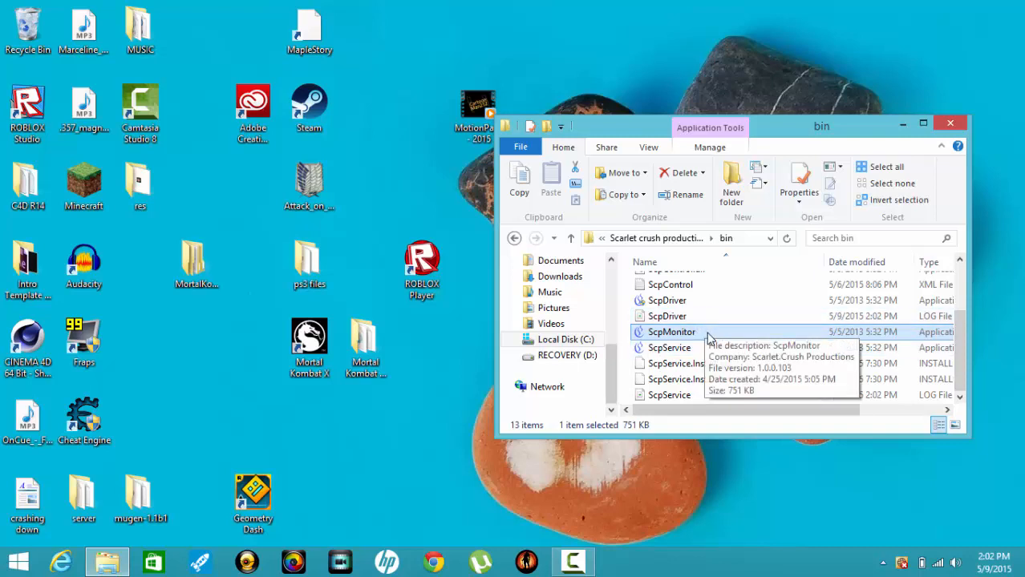
{"action": "mouse_move", "coordinate": [572, 125]}
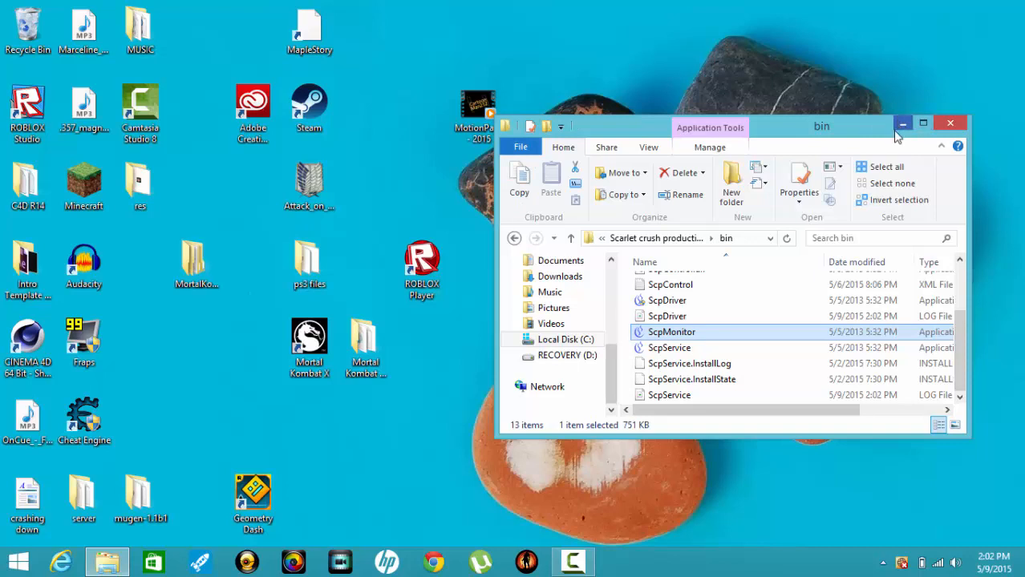
{"action": "mouse_move", "coordinate": [892, 183]}
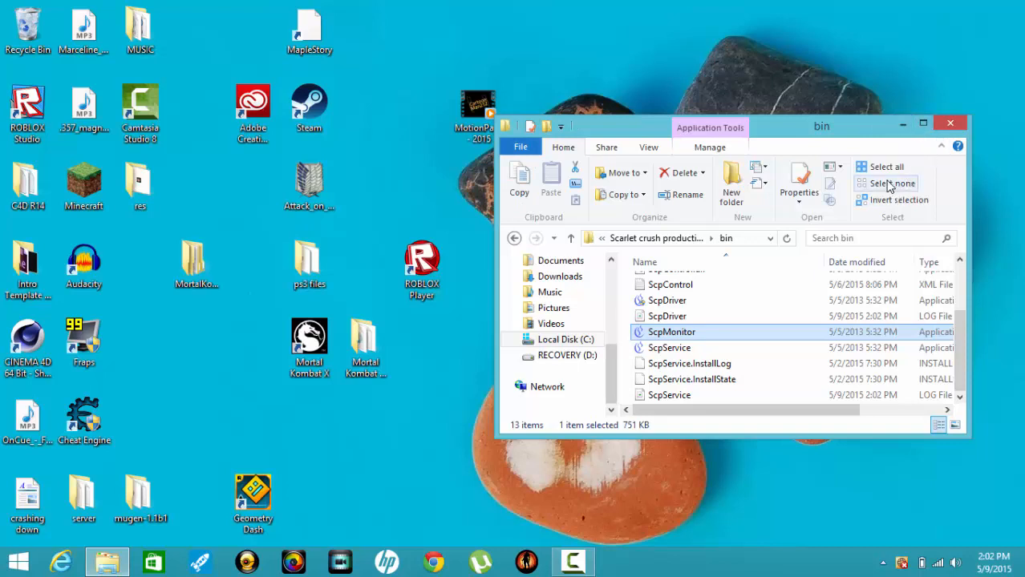
{"action": "mouse_move", "coordinate": [856, 96]}
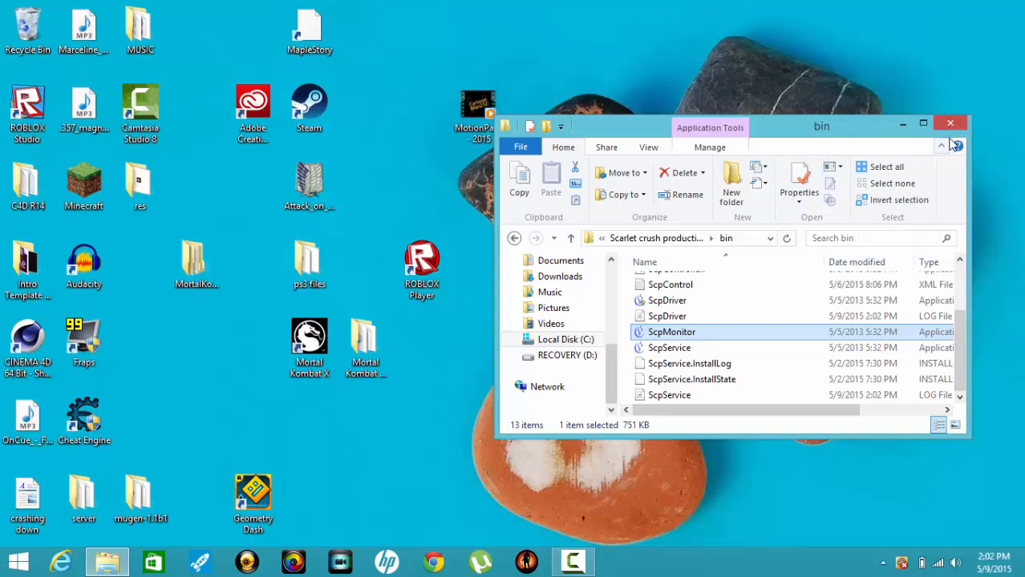
{"action": "mouse_move", "coordinate": [940, 146]}
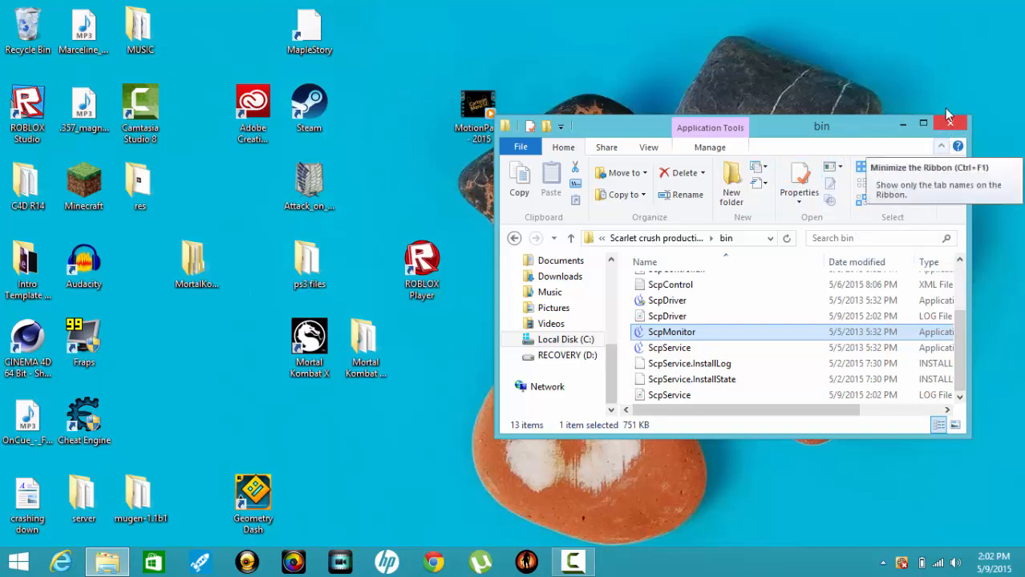
{"action": "mouse_move", "coordinate": [933, 135]}
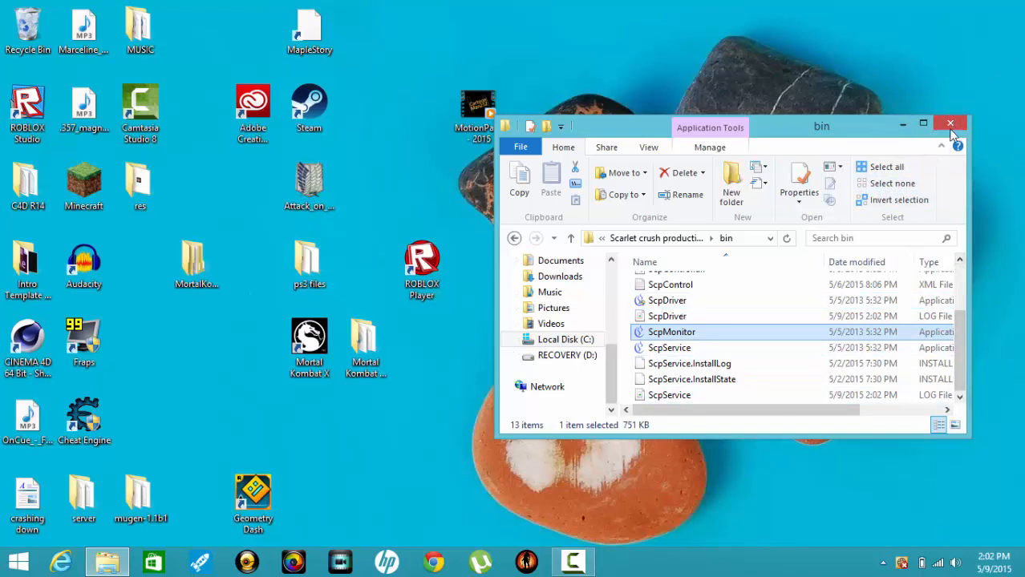
- Close the bin folder window, leaving the desktop showing
{"action": "left_click", "coordinate": [951, 125]}
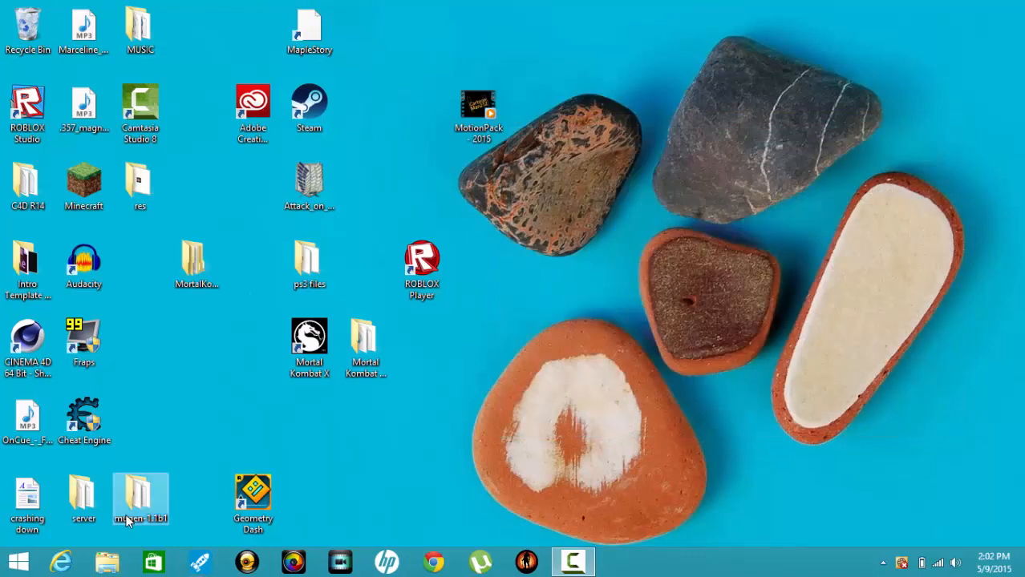
{"action": "left_click", "coordinate": [85, 184]}
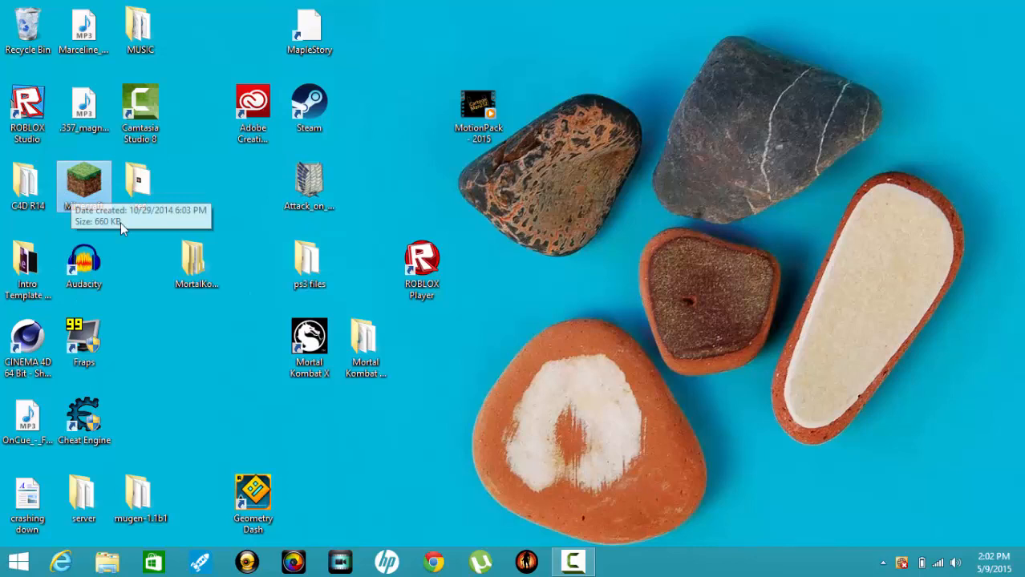
{"action": "mouse_move", "coordinate": [103, 183]}
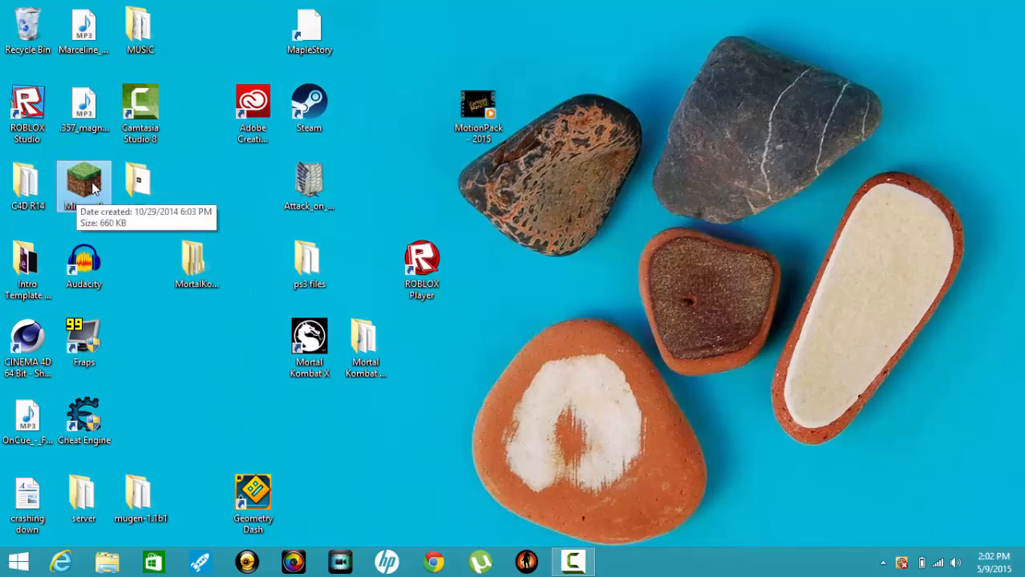
{"action": "mouse_move", "coordinate": [112, 196]}
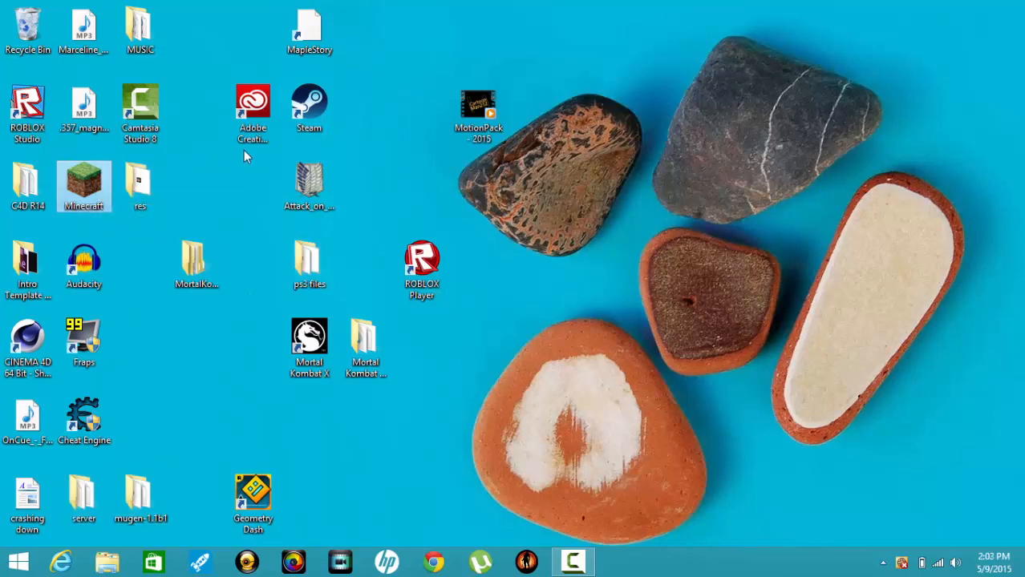
{"action": "left_click", "coordinate": [140, 186]}
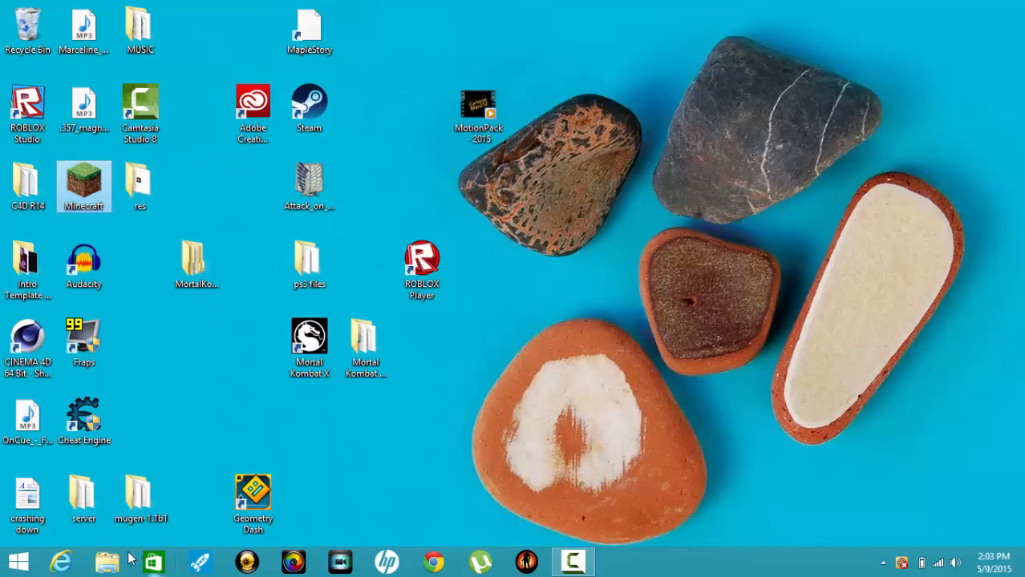
- Open a new File Explorer window and go to Videos > Roblox
{"action": "left_click", "coordinate": [106, 562]}
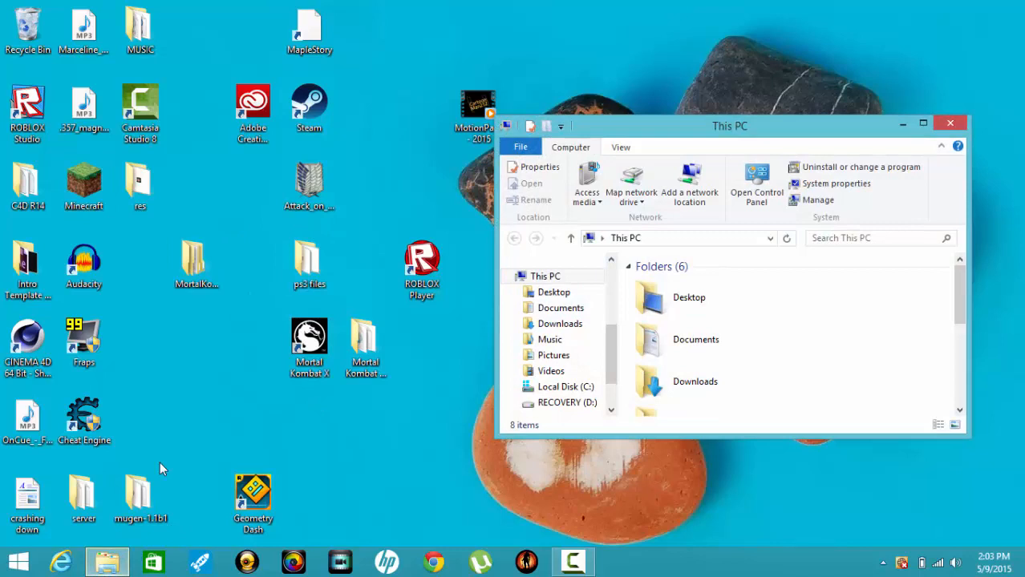
{"action": "left_click", "coordinate": [550, 371]}
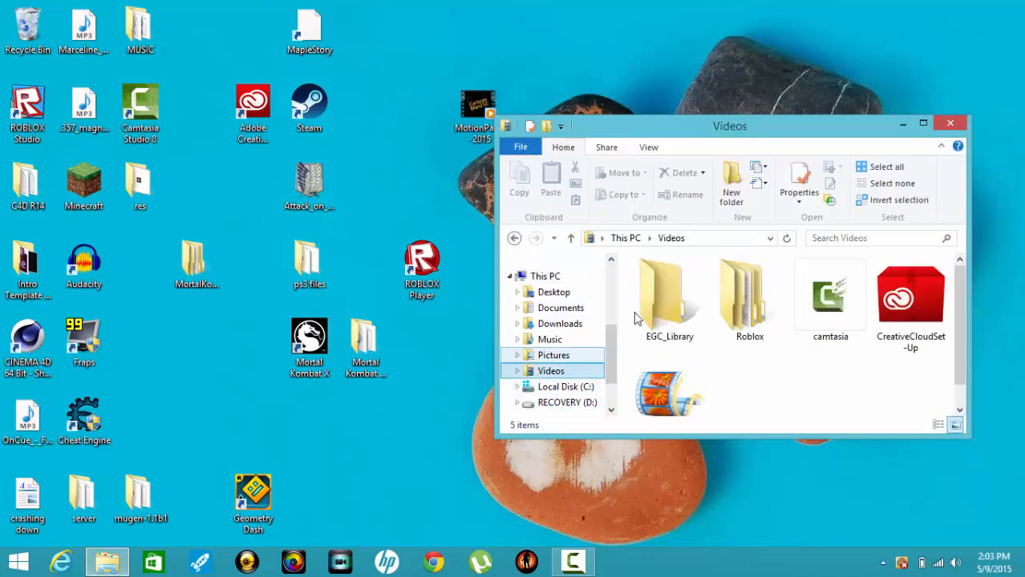
{"action": "left_click", "coordinate": [749, 297]}
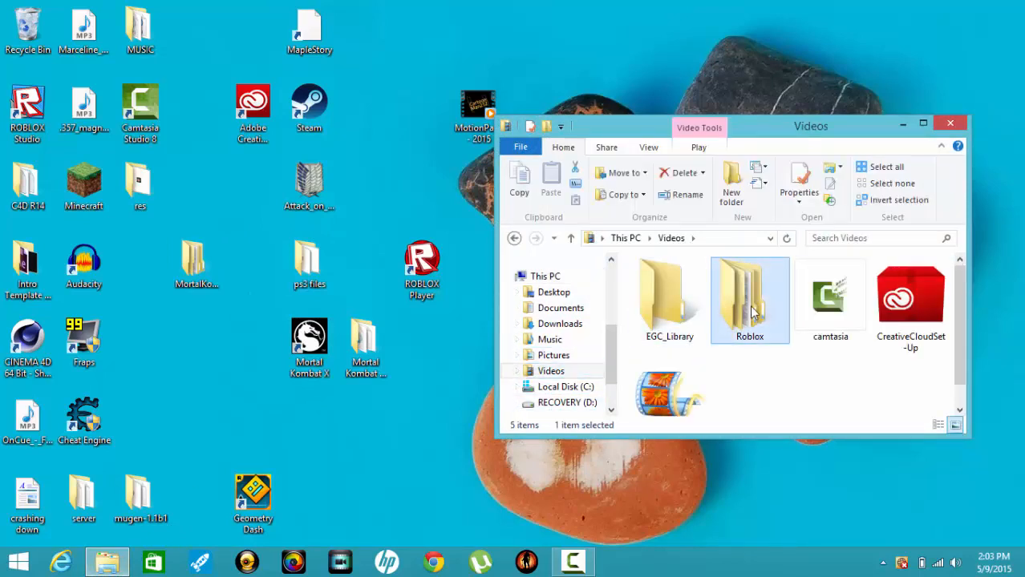
{"action": "double_click", "coordinate": [749, 297]}
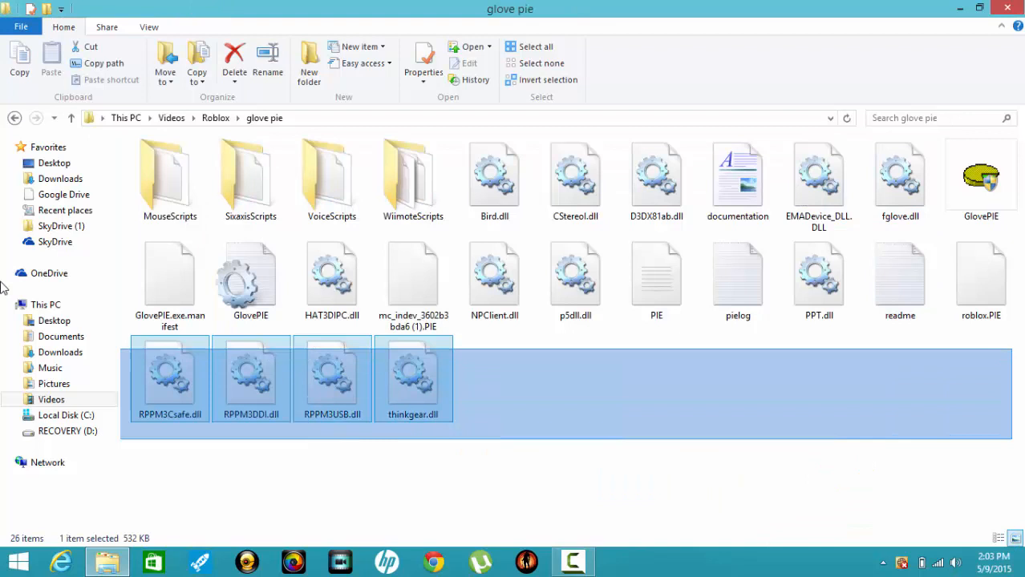
- Open the glove pie folder and select the GlovePIE application
{"action": "left_click", "coordinate": [770, 409]}
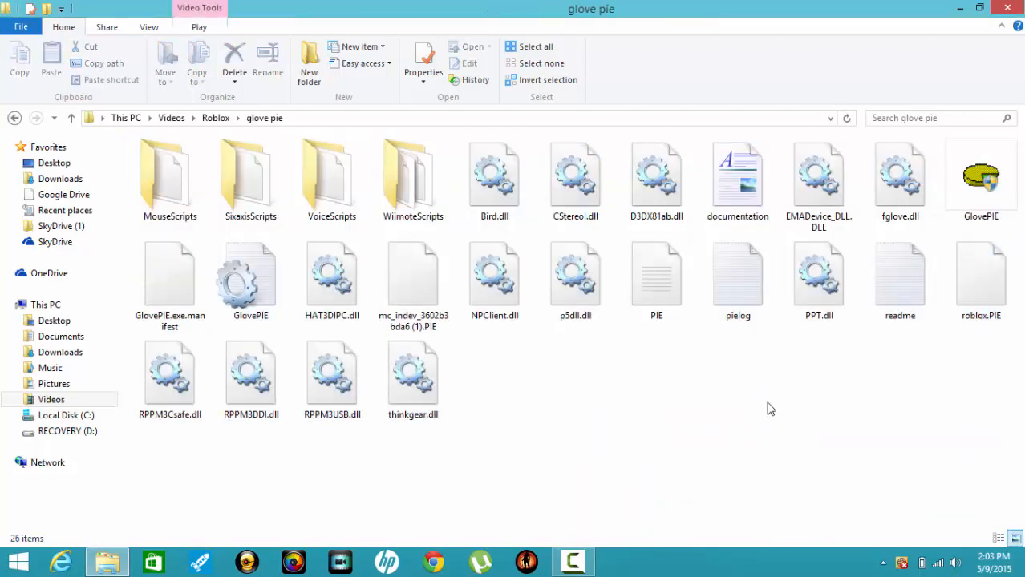
{"action": "left_click", "coordinate": [494, 180]}
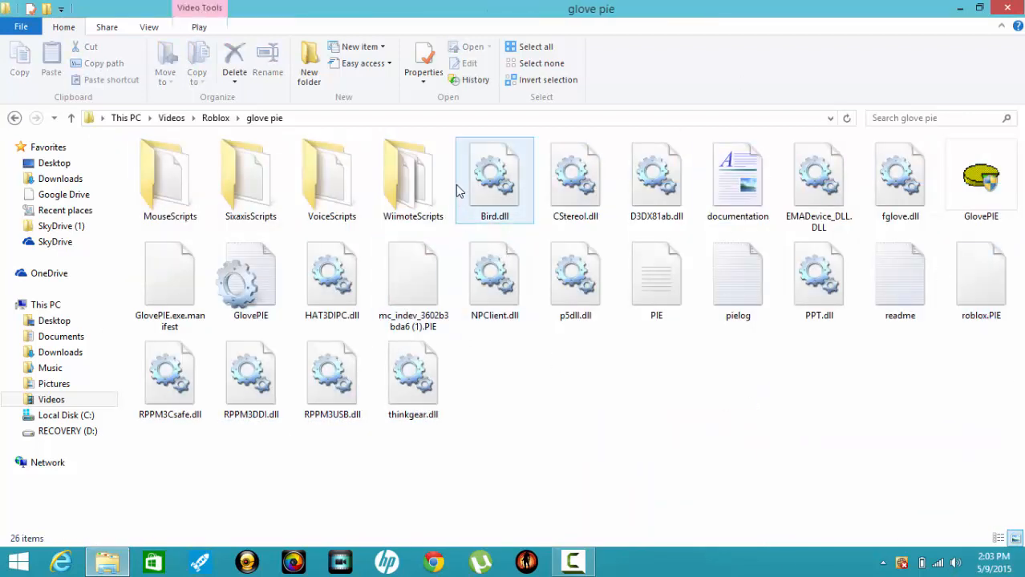
{"action": "left_click", "coordinate": [413, 176]}
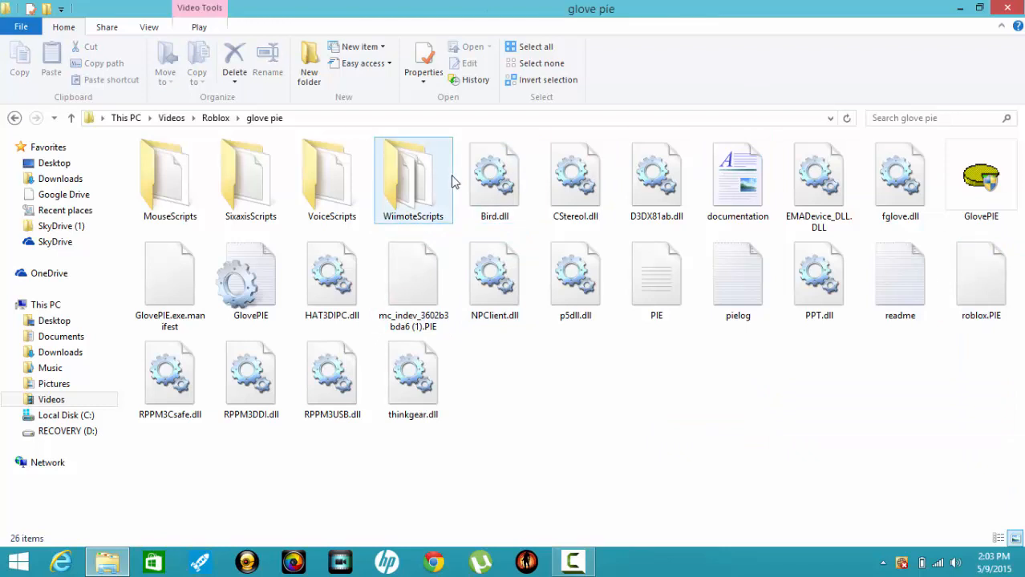
{"action": "left_click", "coordinate": [487, 367]}
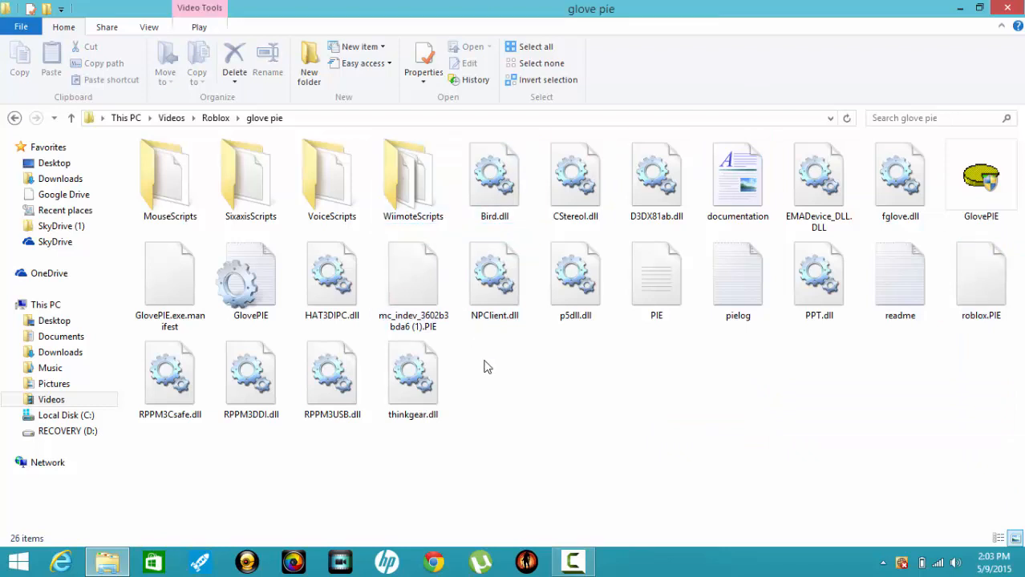
{"action": "left_click", "coordinate": [900, 177]}
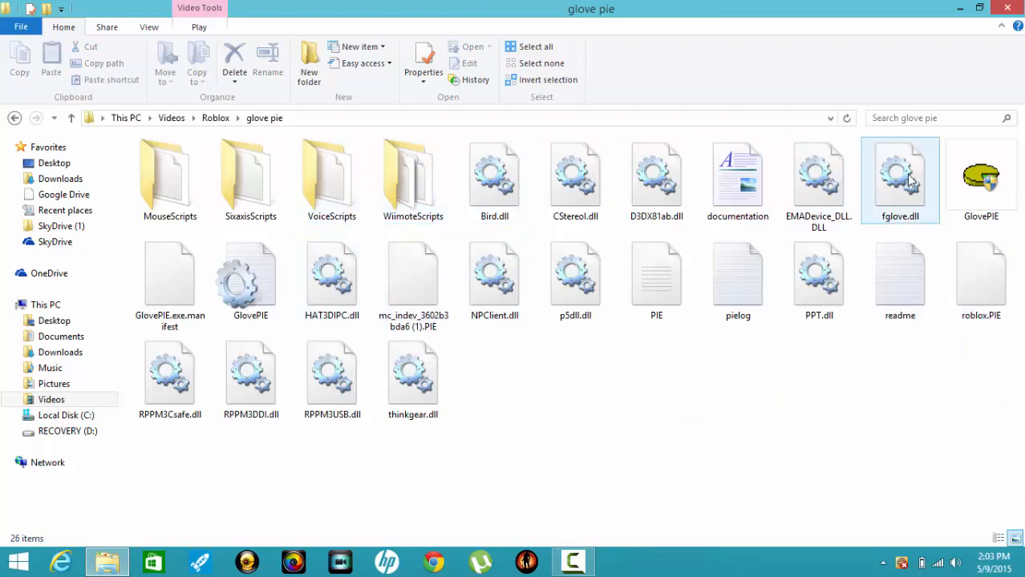
{"action": "left_click", "coordinate": [982, 177]}
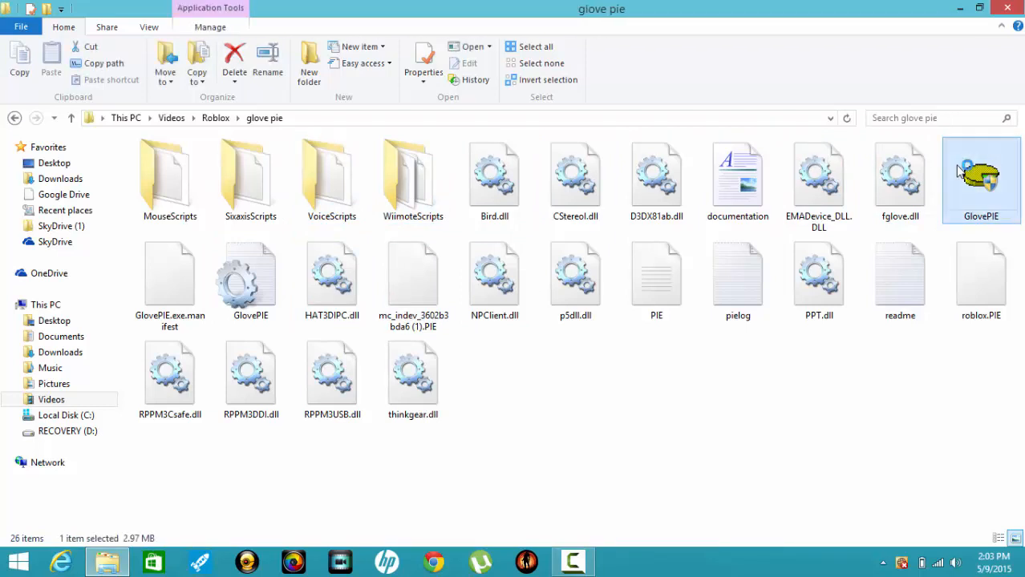
- Launch GlovePIE and open the mc_index_3602b3bda6 (1).PIE script via File > Open
{"action": "double_click", "coordinate": [981, 177]}
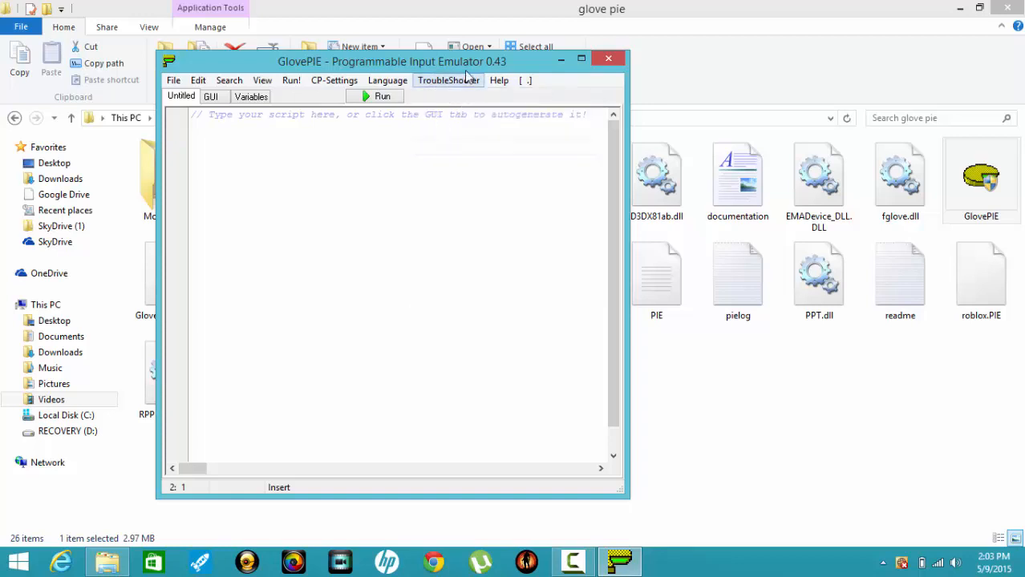
{"action": "mouse_move", "coordinate": [173, 80]}
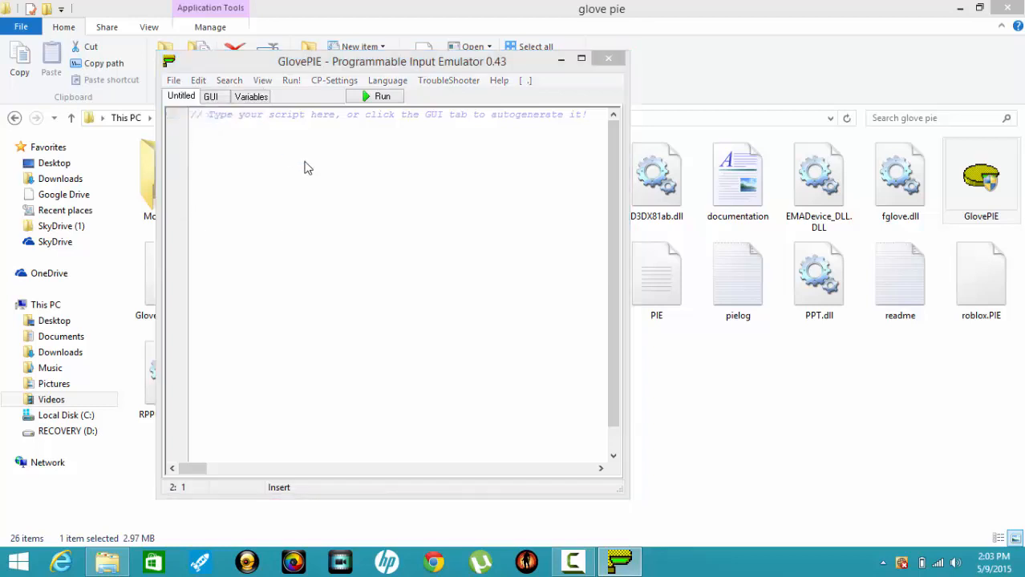
{"action": "left_click", "coordinate": [173, 80]}
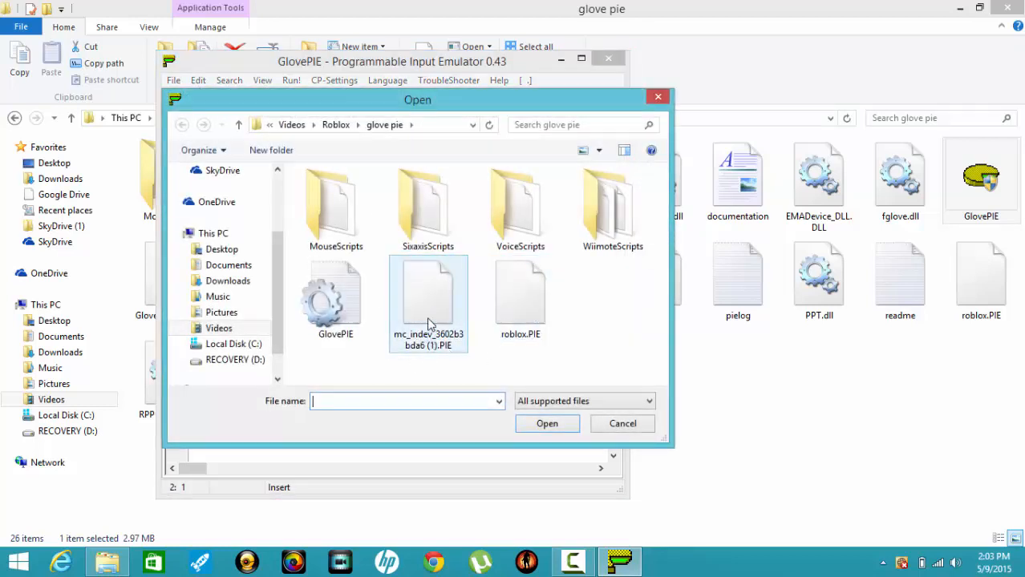
{"action": "left_click", "coordinate": [429, 302]}
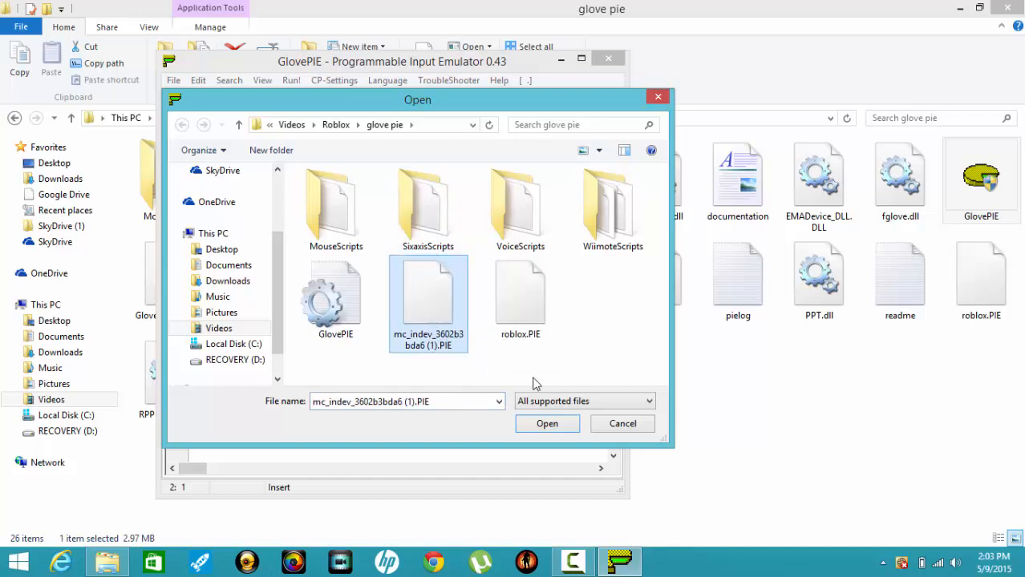
{"action": "left_click", "coordinate": [547, 423]}
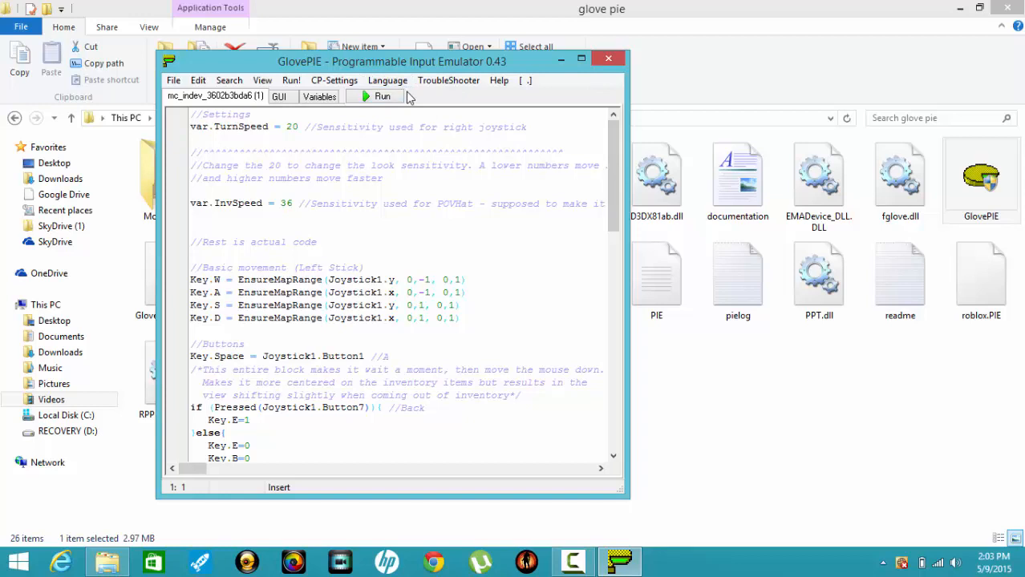
{"action": "left_click", "coordinate": [449, 81]}
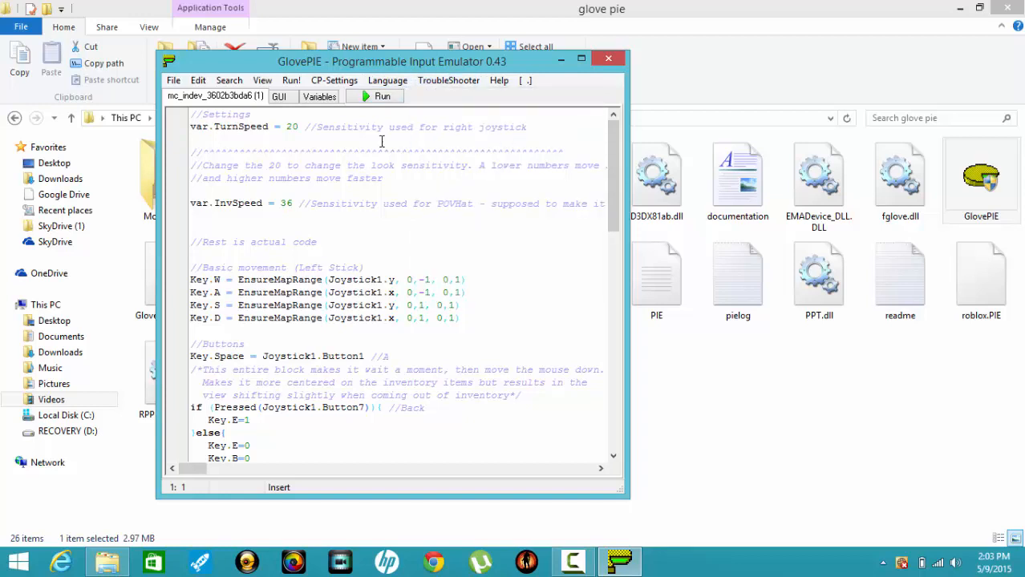
{"action": "mouse_move", "coordinate": [313, 121]}
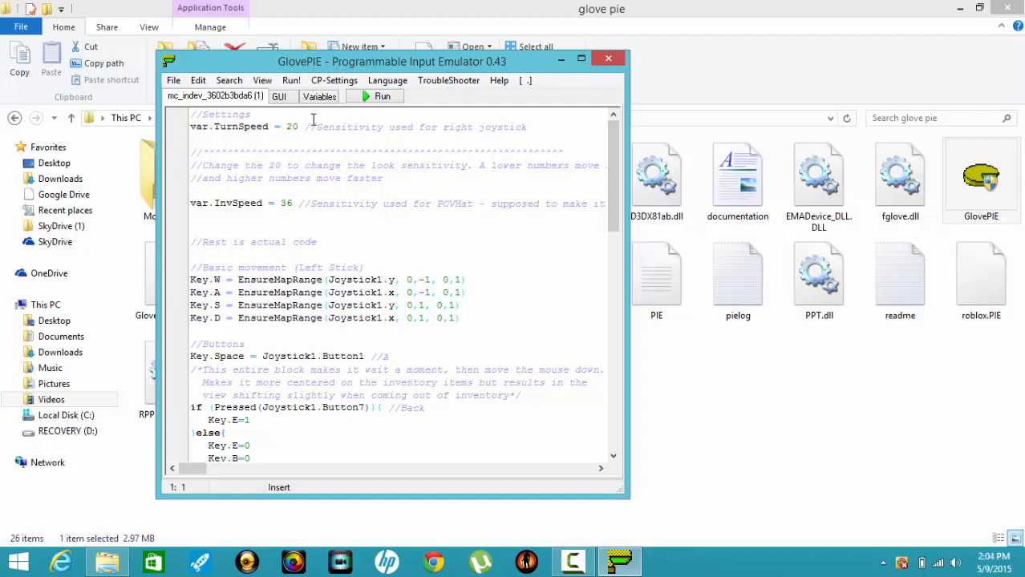
{"action": "mouse_move", "coordinate": [436, 138]}
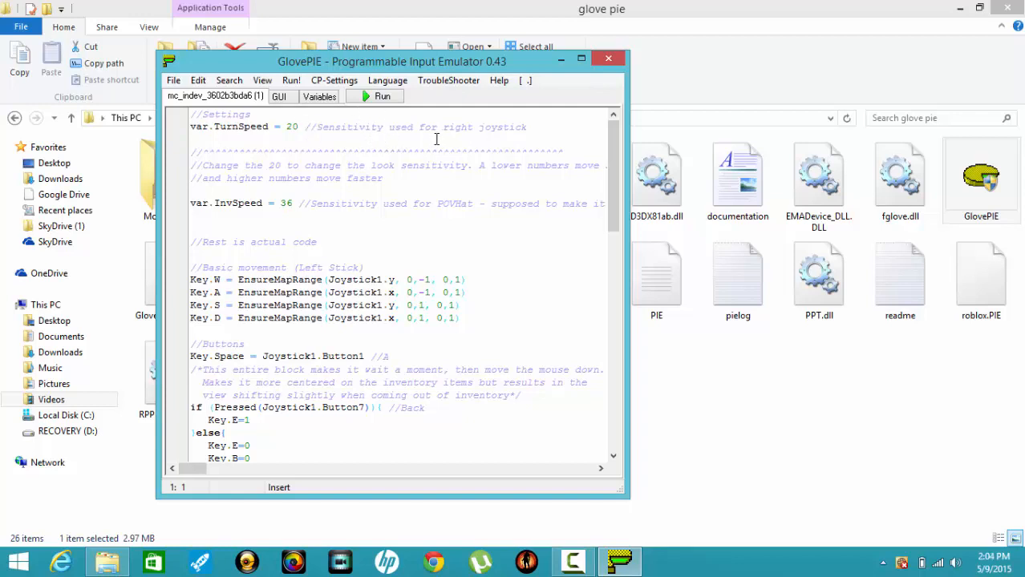
{"action": "mouse_move", "coordinate": [582, 61]}
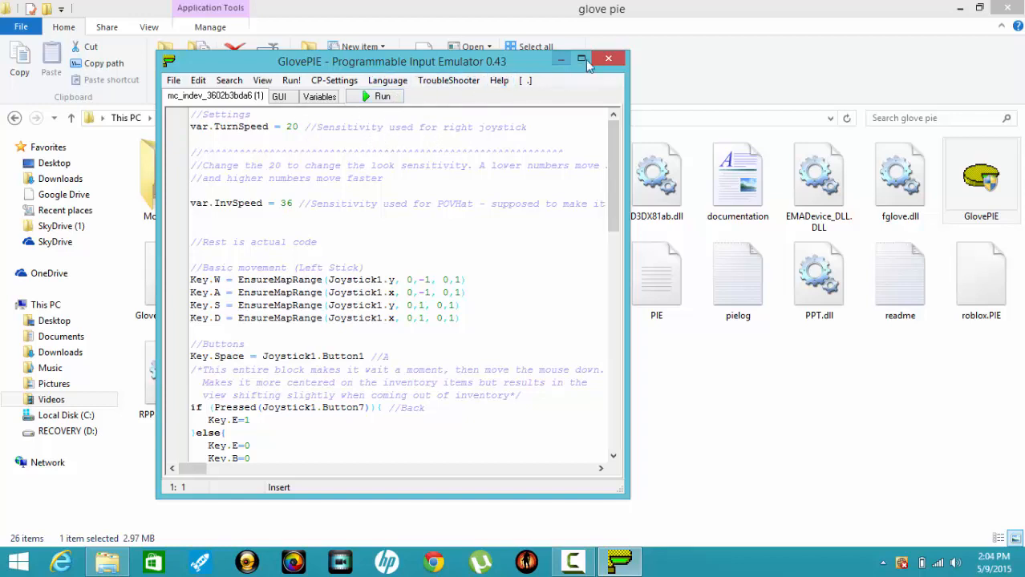